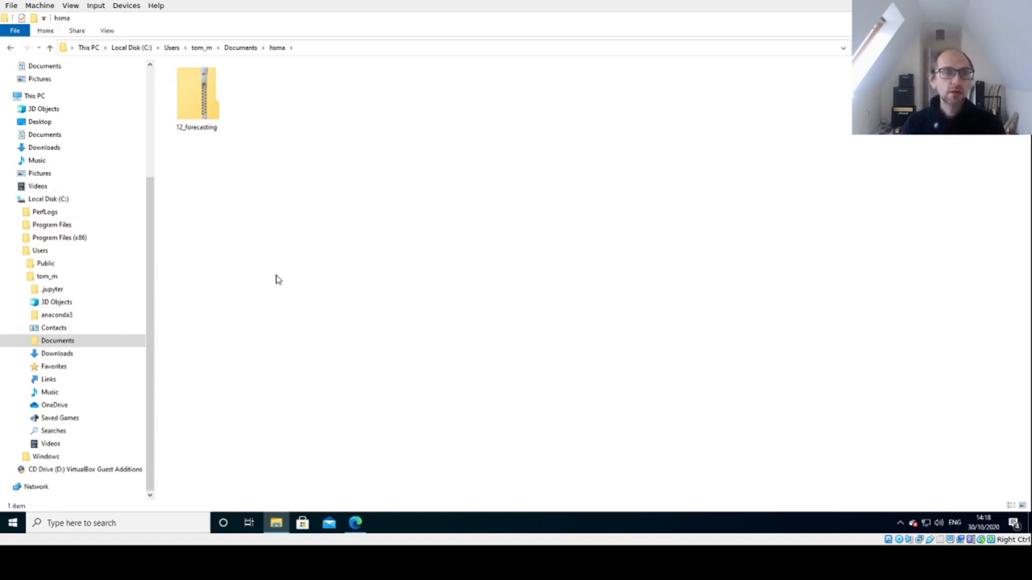
pyautogui.moveTo(281, 268)
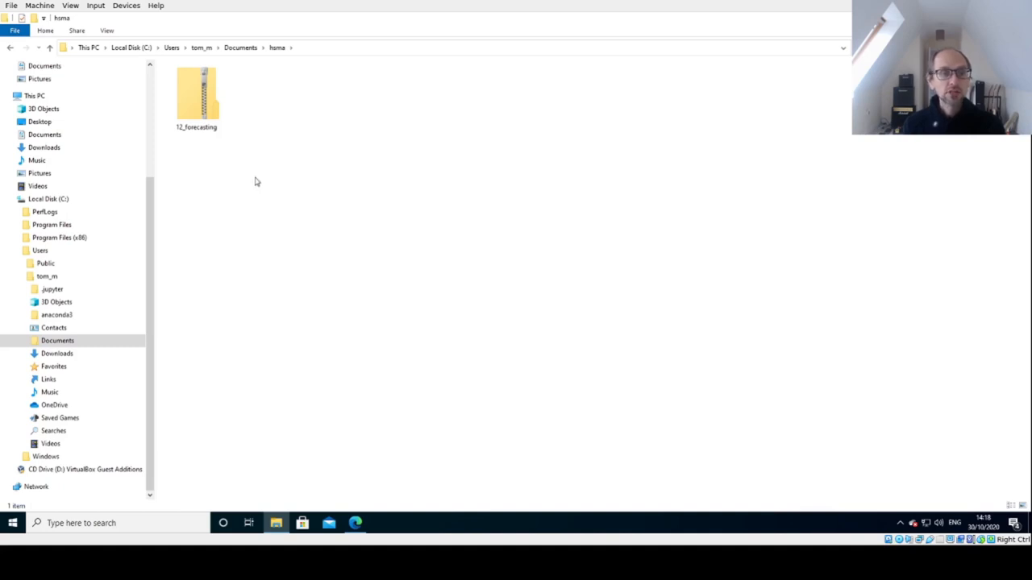
pyautogui.moveTo(290, 145)
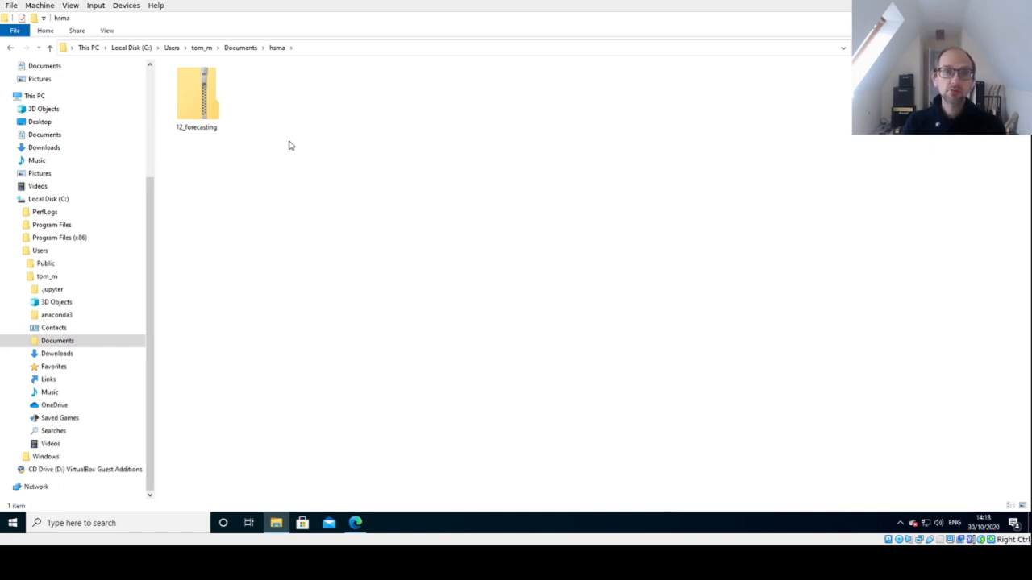
pyautogui.moveTo(310, 142)
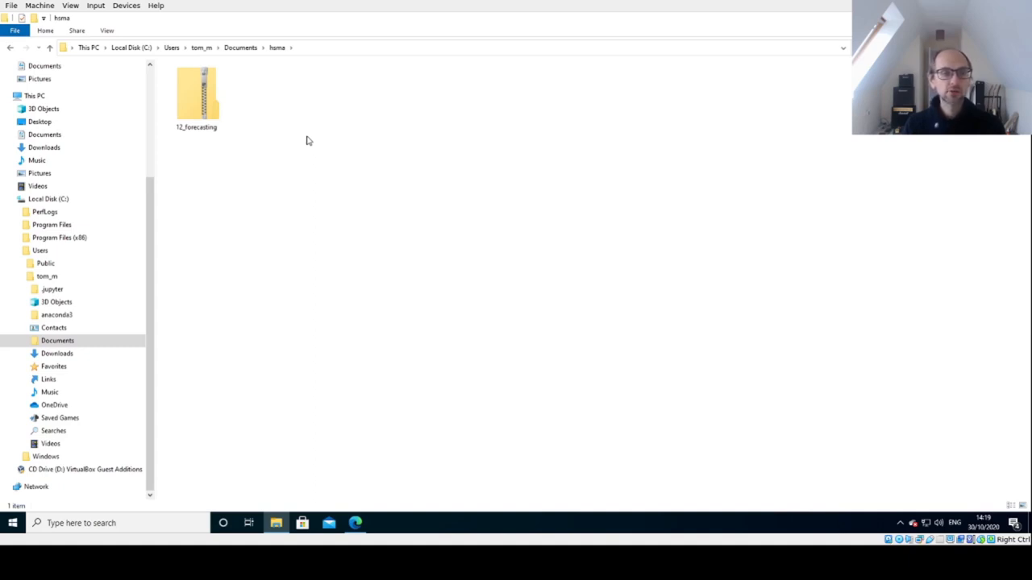
# Extract all files from 12_forecasting.zip into a 12_forecasting folder
pyautogui.click(196, 92)
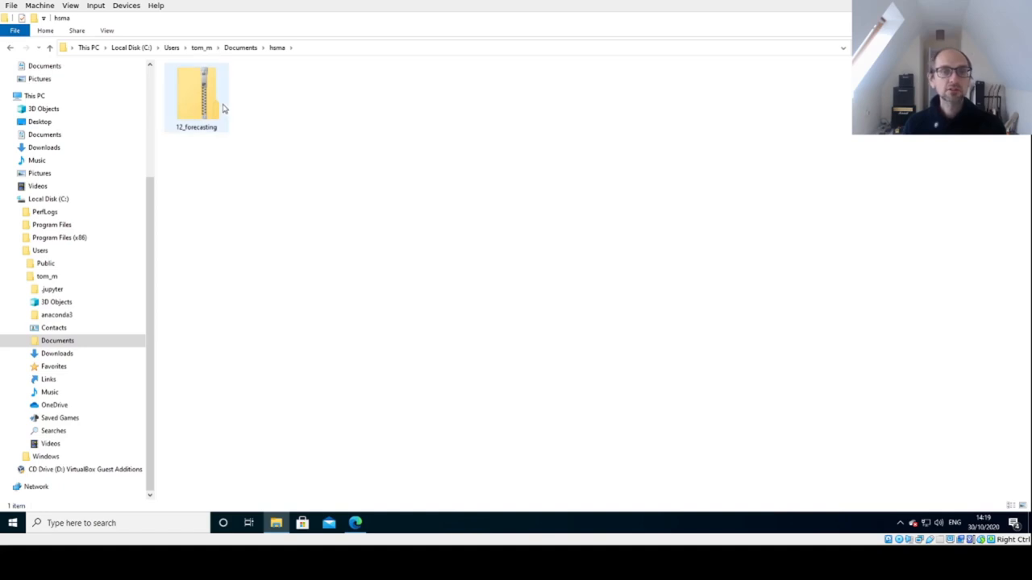
pyautogui.click(197, 96)
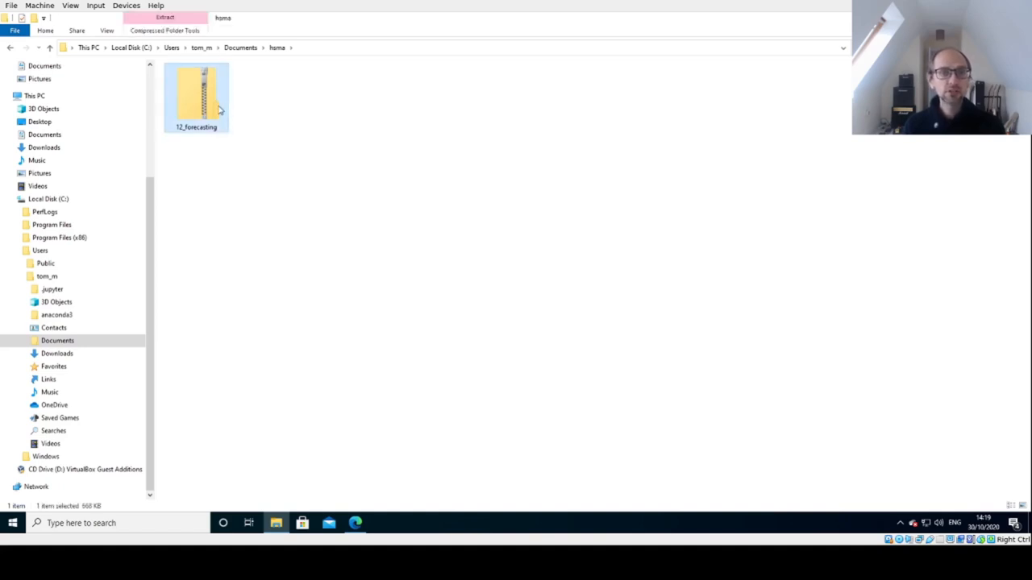
pyautogui.rightClick(197, 96)
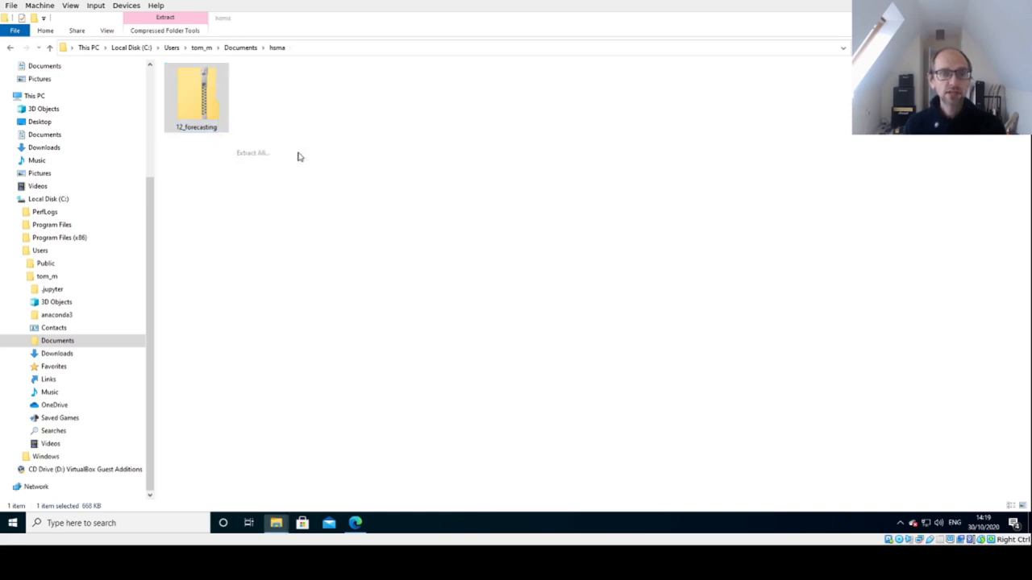
pyautogui.click(251, 152)
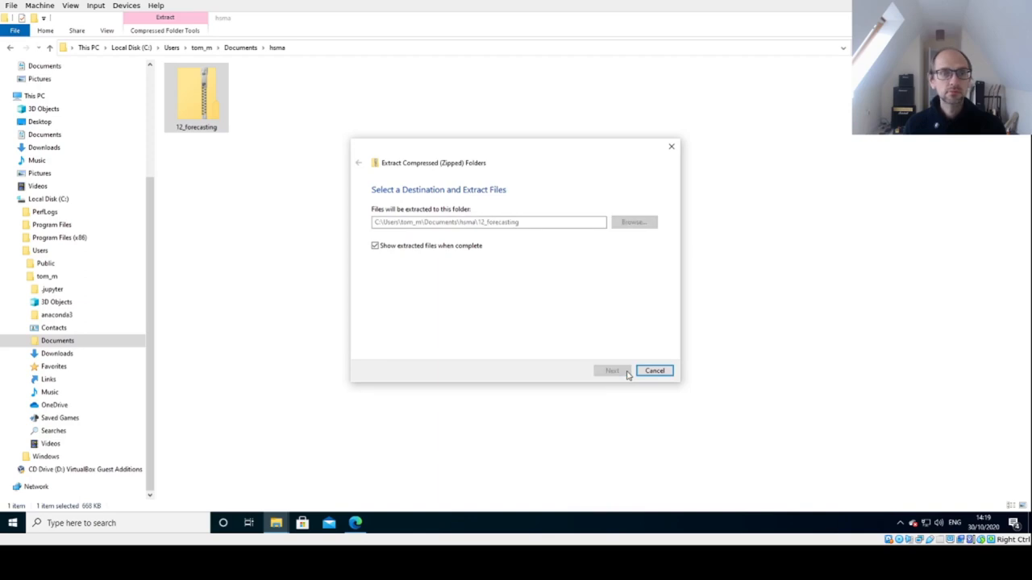
pyautogui.click(612, 369)
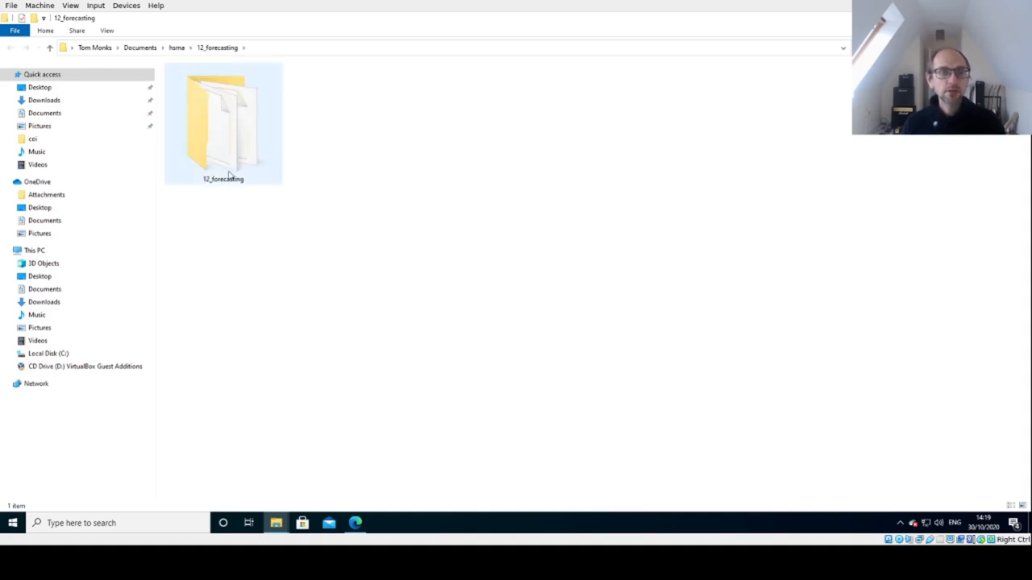
# Browse into the inner 12_forecasting folder, peek at exercises, and return to 12_forecasting
pyautogui.doubleClick(223, 121)
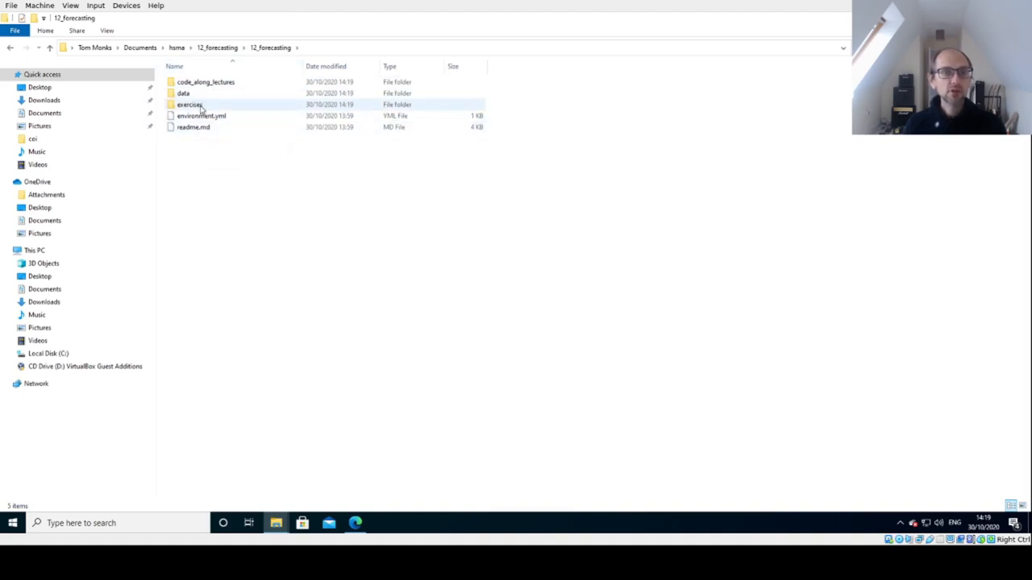
pyautogui.moveTo(222, 90)
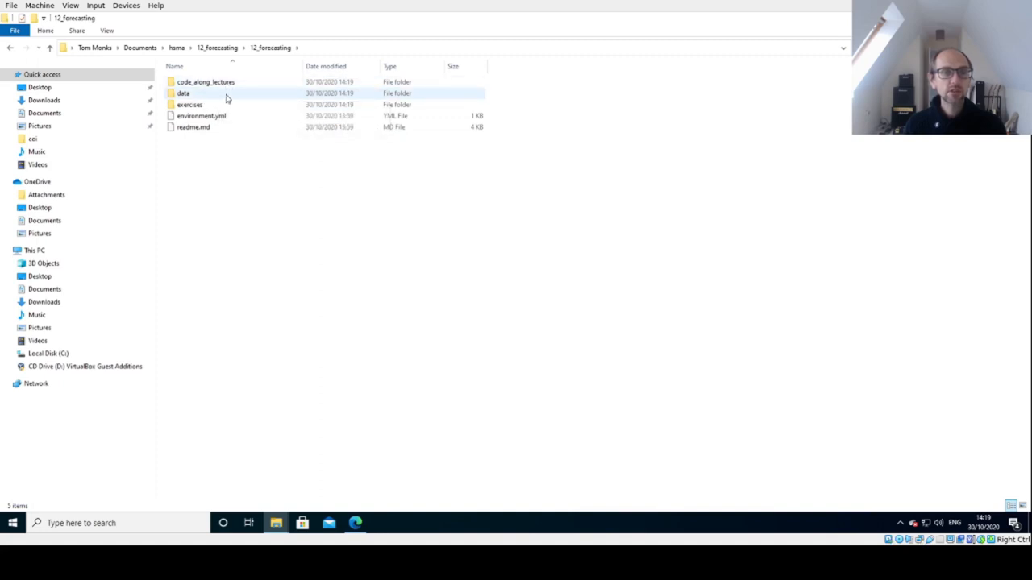
pyautogui.doubleClick(190, 104)
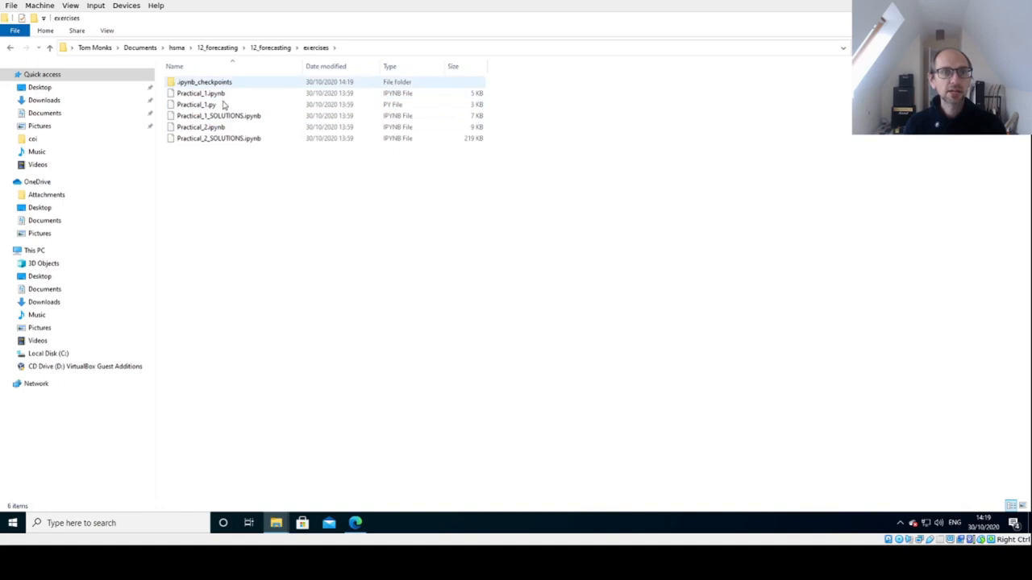
pyautogui.click(229, 138)
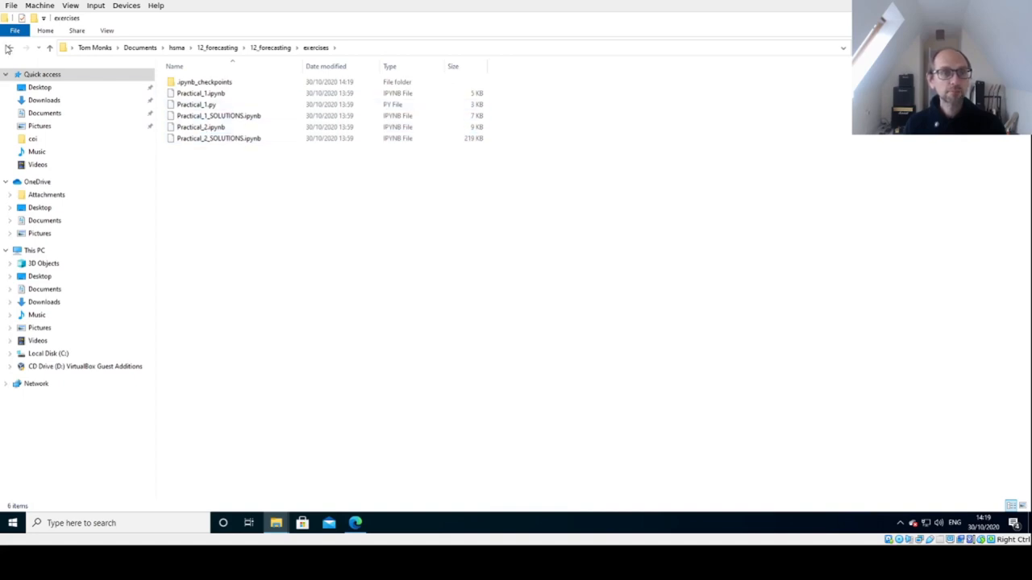
pyautogui.click(49, 47)
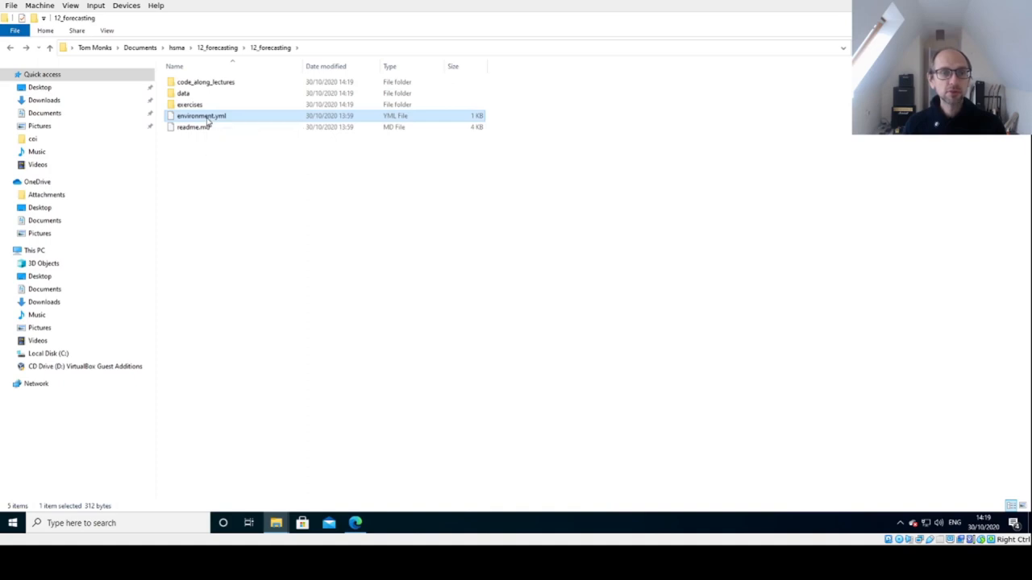
pyautogui.doubleClick(200, 116)
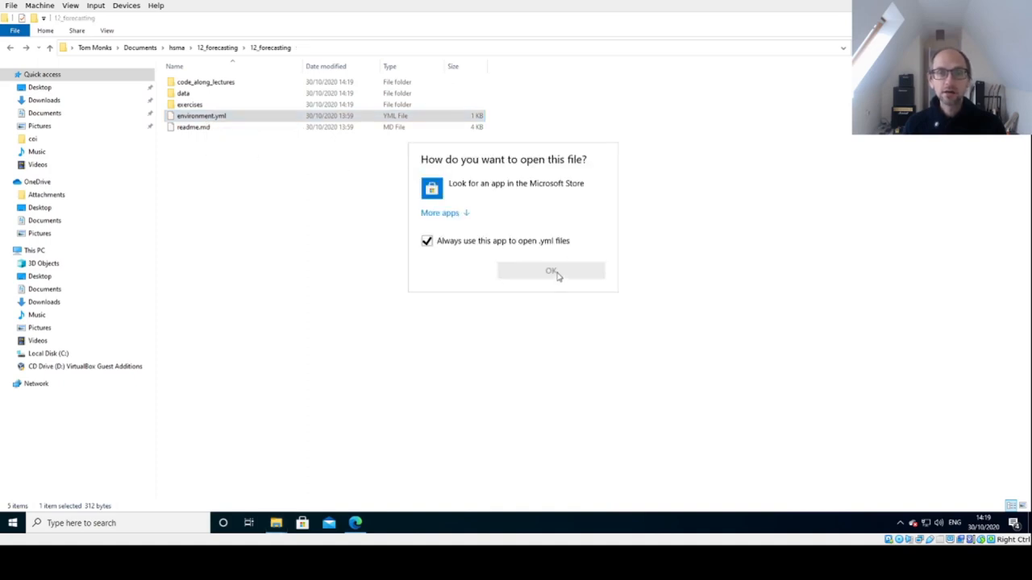
pyautogui.click(439, 212)
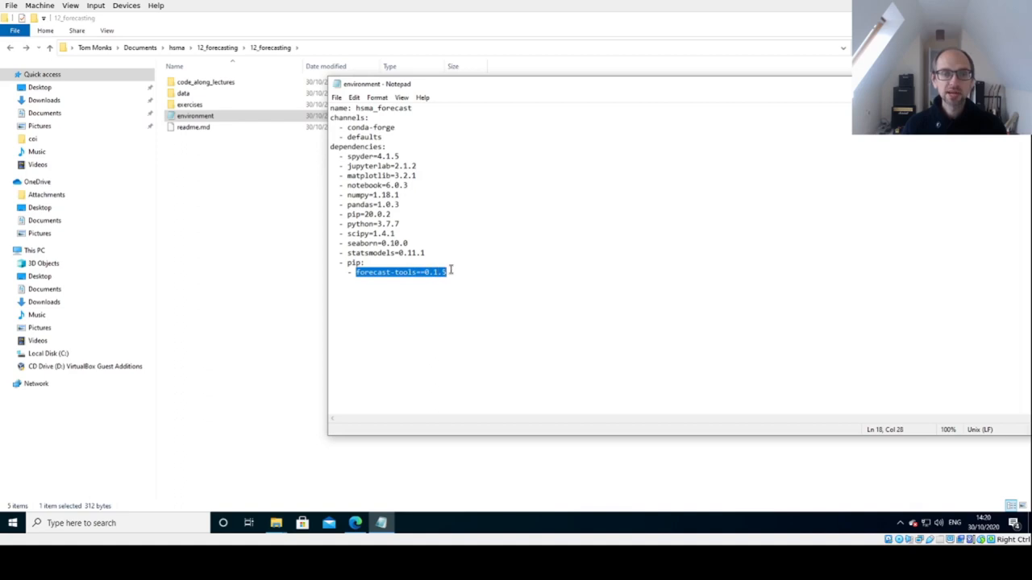
pyautogui.moveTo(513, 258)
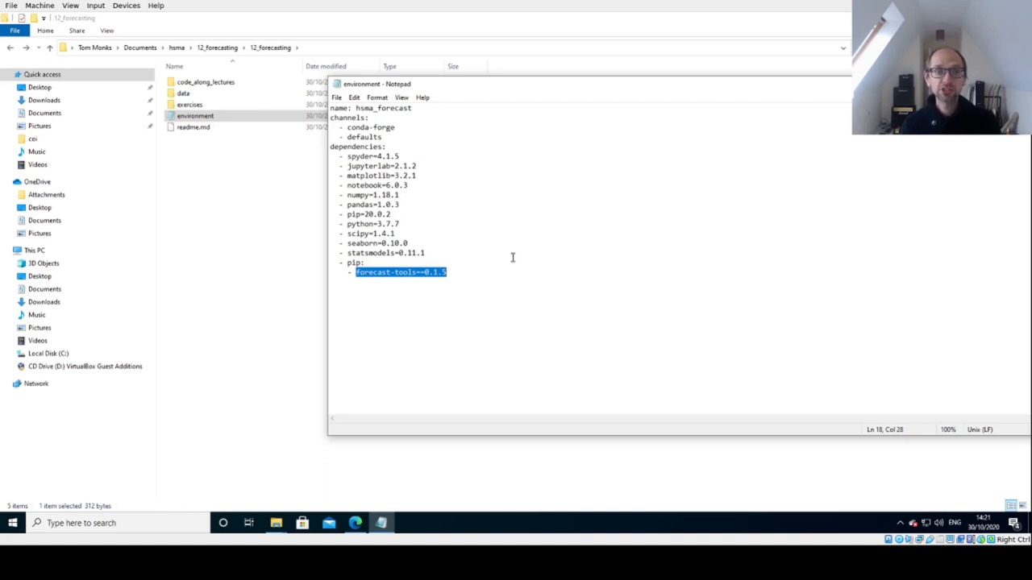
pyautogui.moveTo(510, 258)
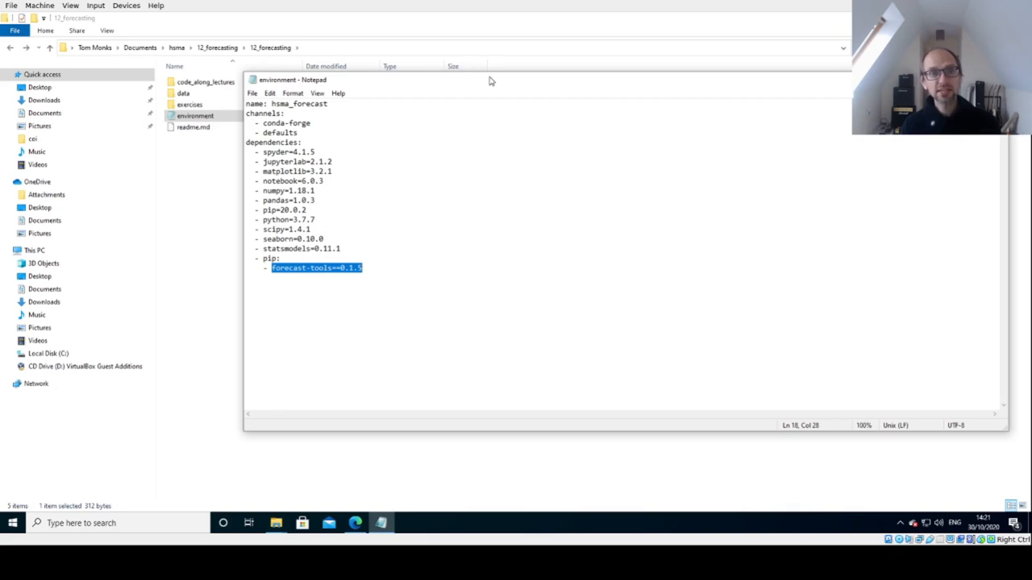
pyautogui.moveTo(425, 137)
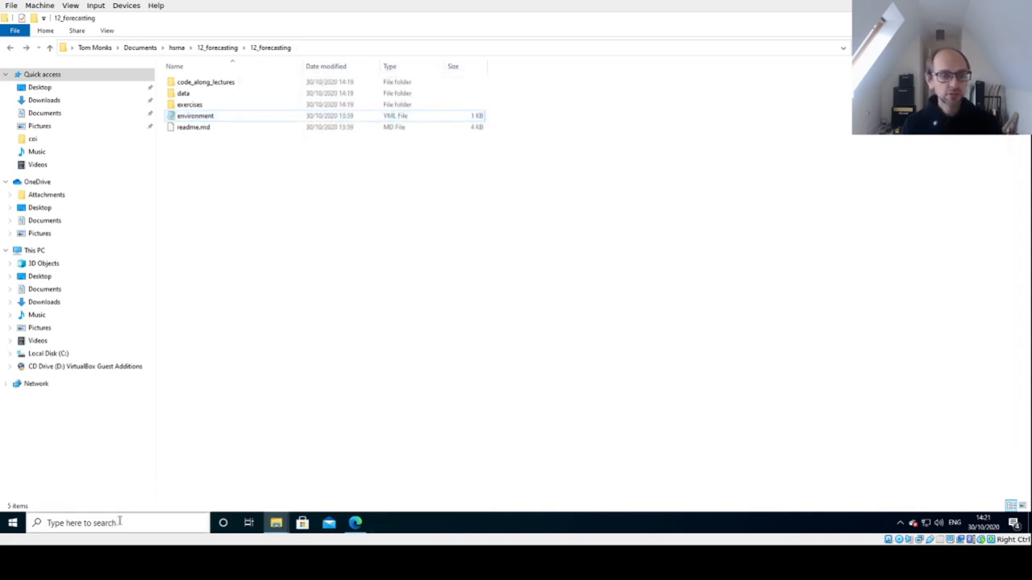
# Search the Start menu for Anaconda Prompt and launch it
pyautogui.click(81, 522)
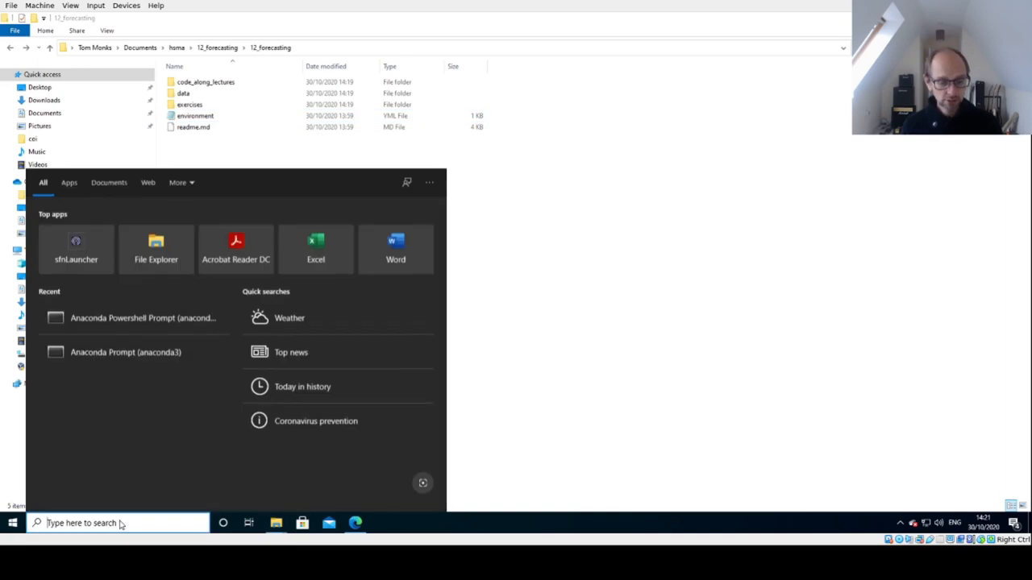
pyautogui.write('and')
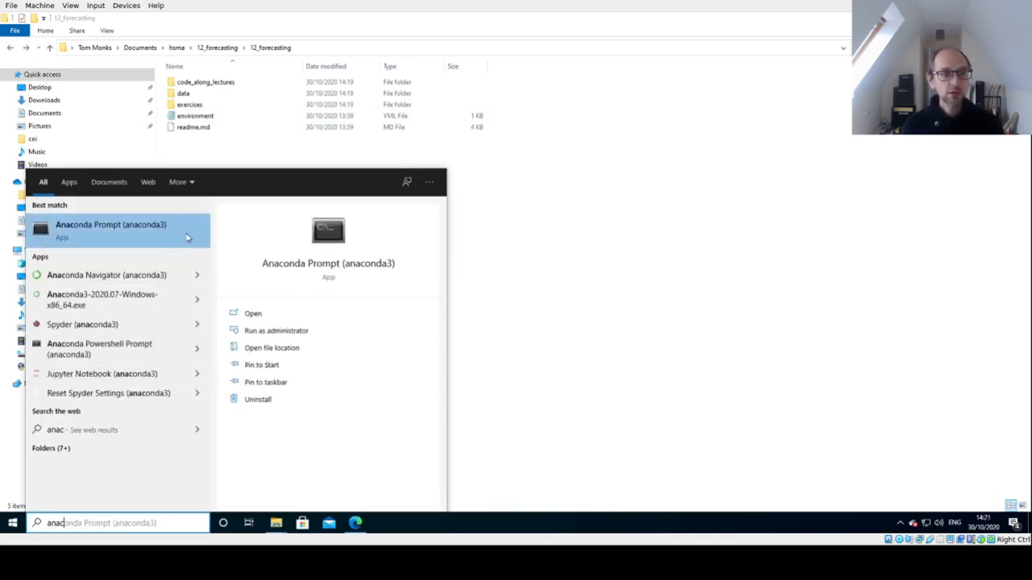
pyautogui.click(109, 229)
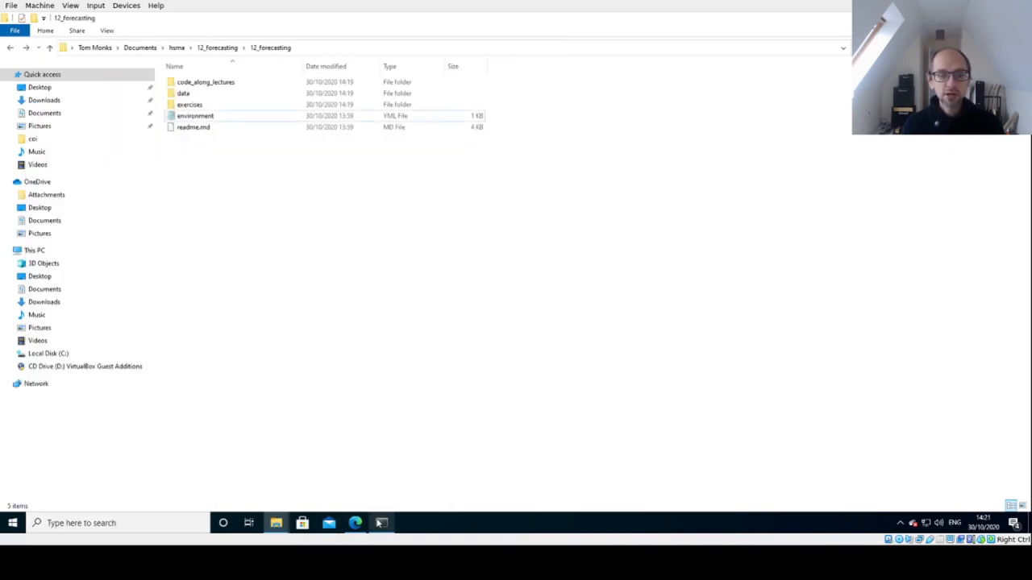
pyautogui.click(380, 523)
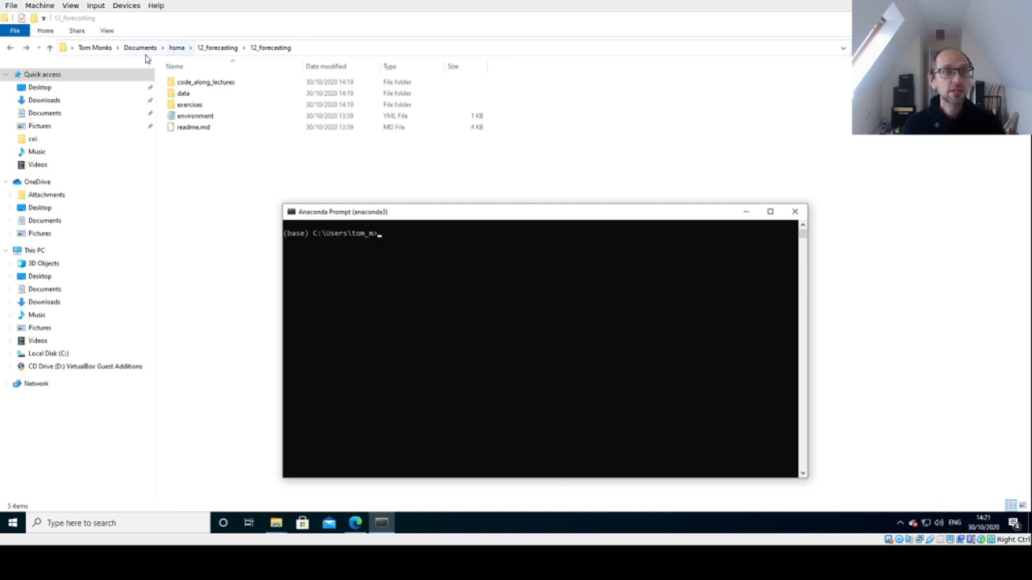
pyautogui.moveTo(496, 371)
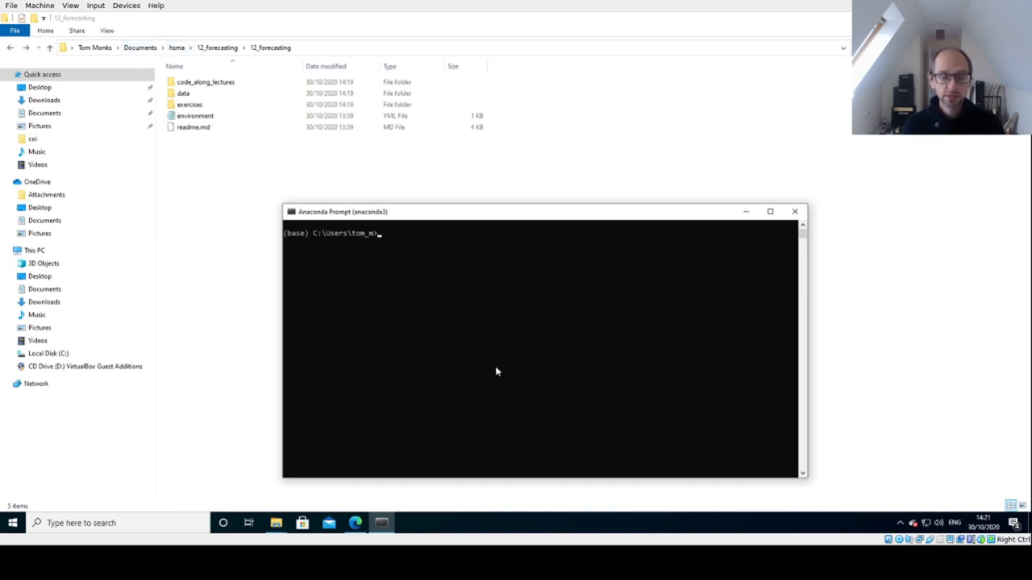
# Change directory through Documents into 12_forecasting/12_forecasting, listing contents along the way
pyautogui.write('cd Doc')
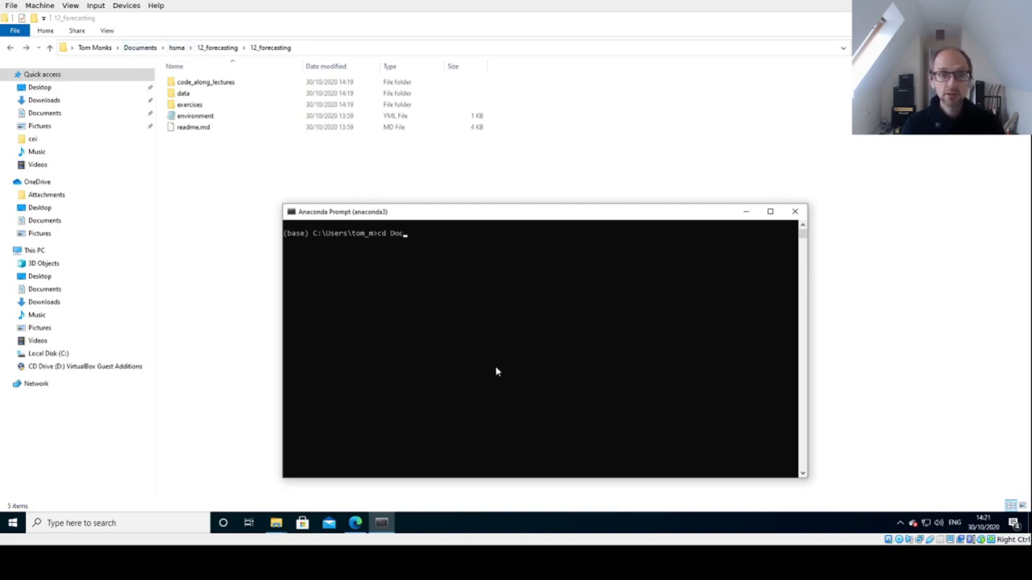
pyautogui.write('uments/hsma')
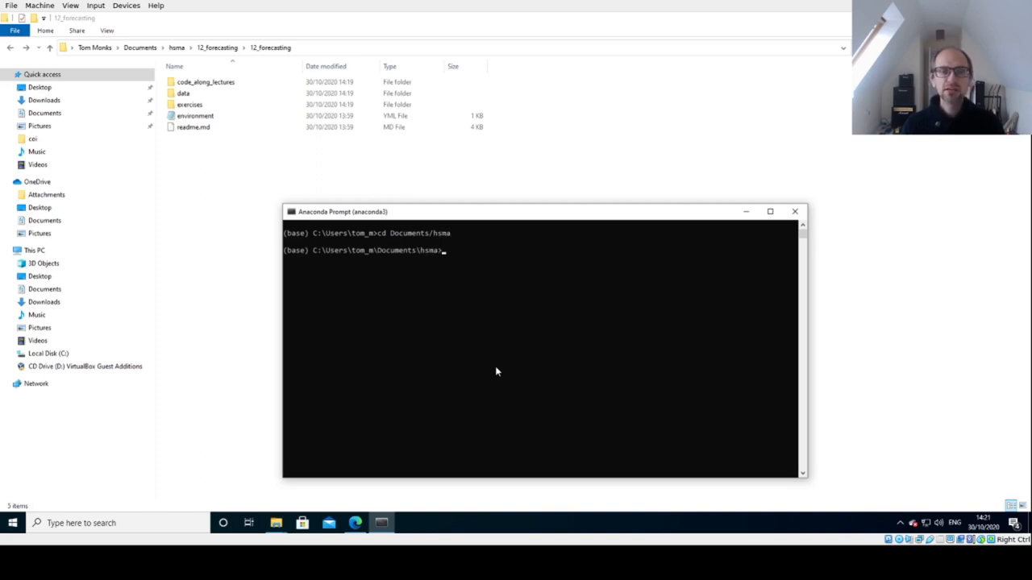
pyautogui.write('dir')
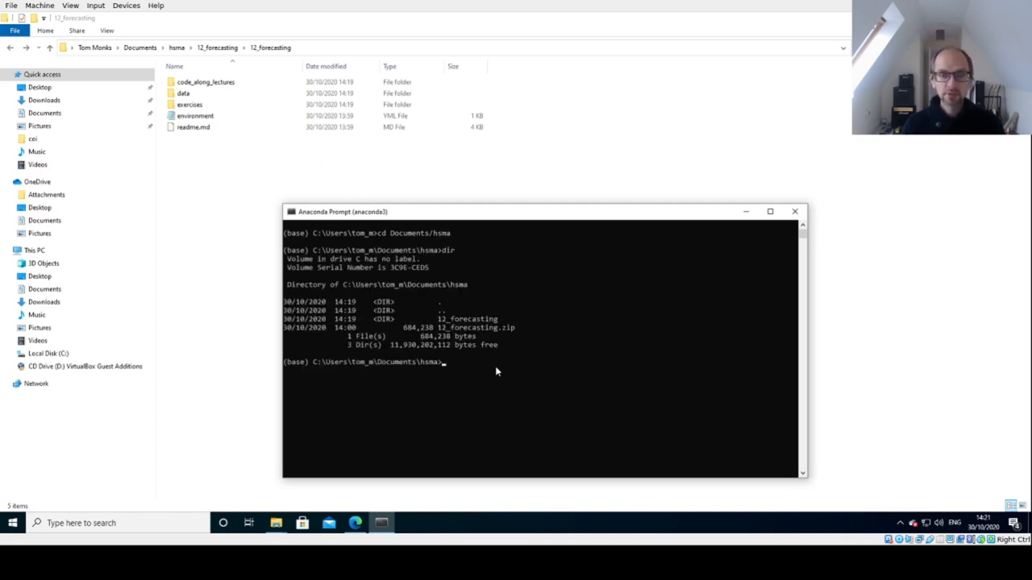
pyautogui.moveTo(438, 322)
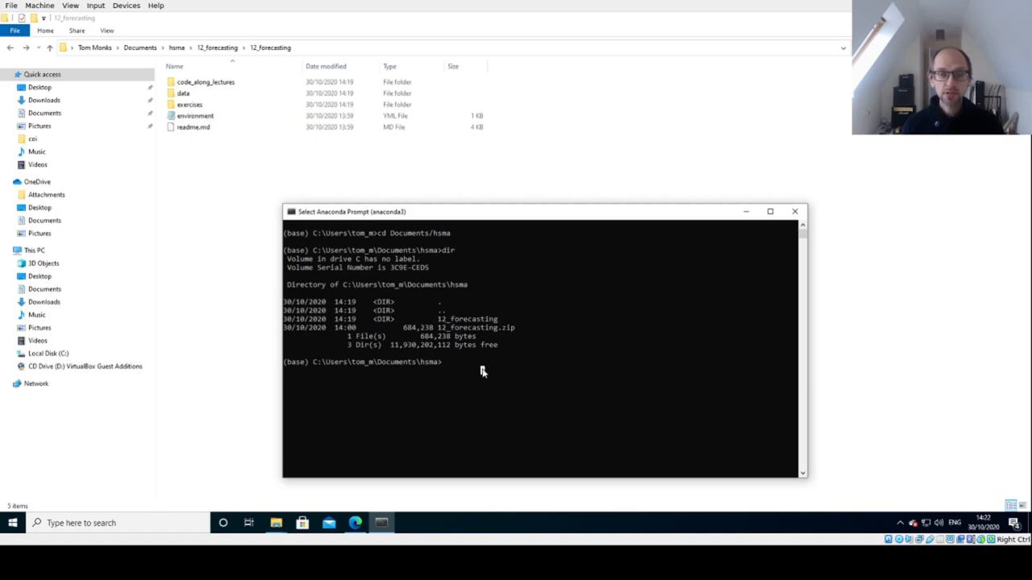
pyautogui.write('cd')
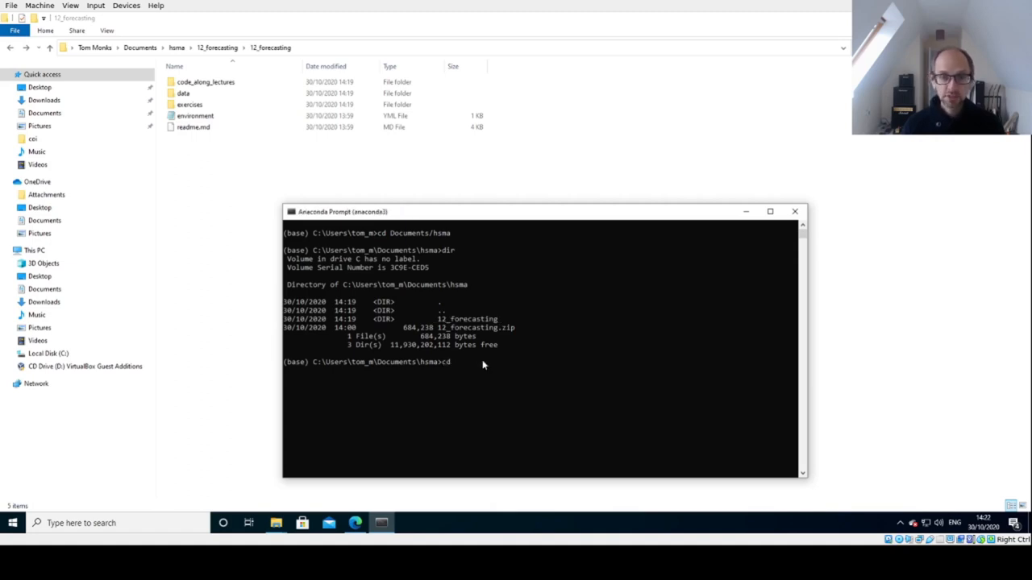
pyautogui.write('12_forecasting')
pyautogui.write('dir')
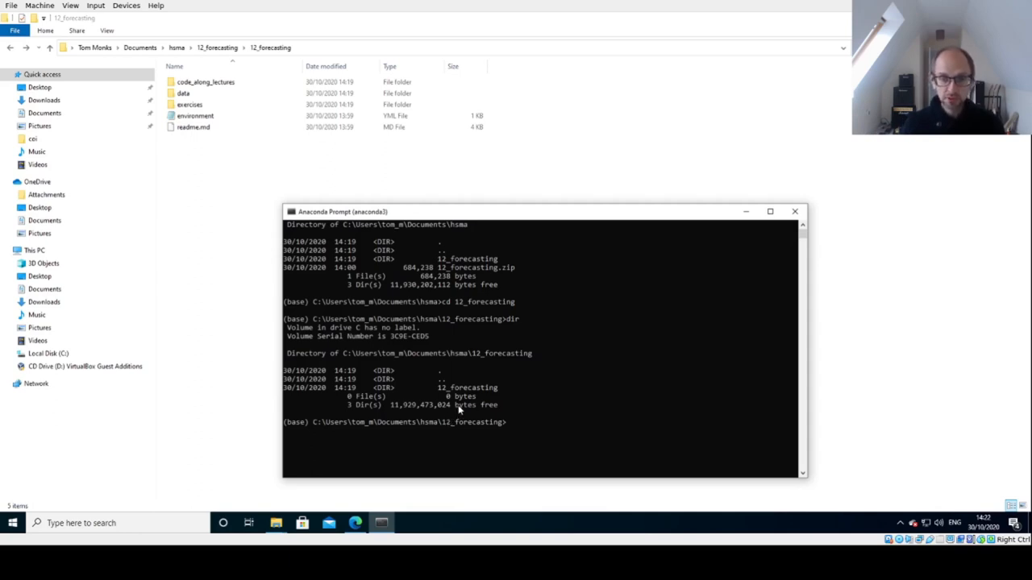
pyautogui.write('cd')
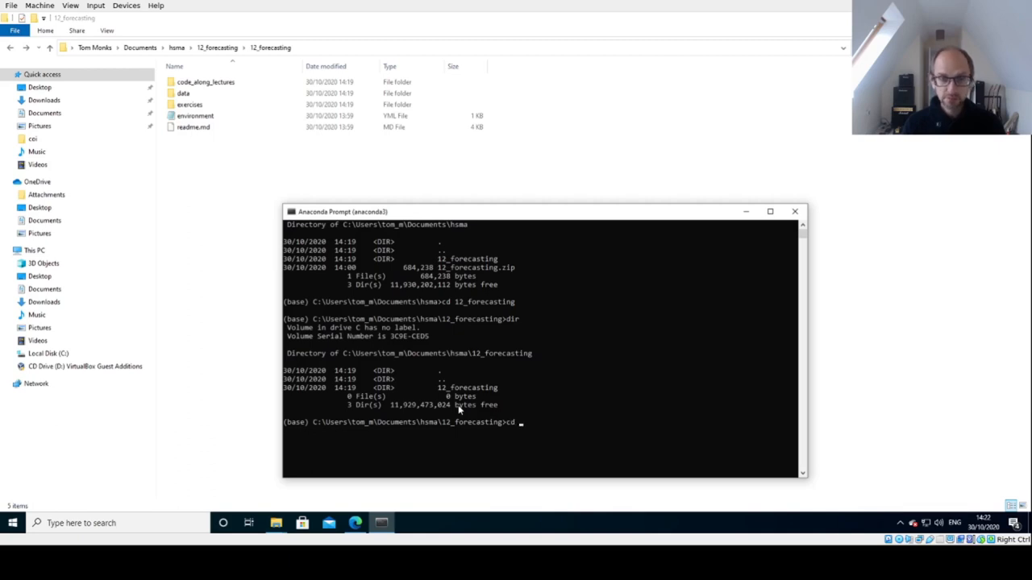
pyautogui.write('12_forecasting')
pyautogui.write('dir')
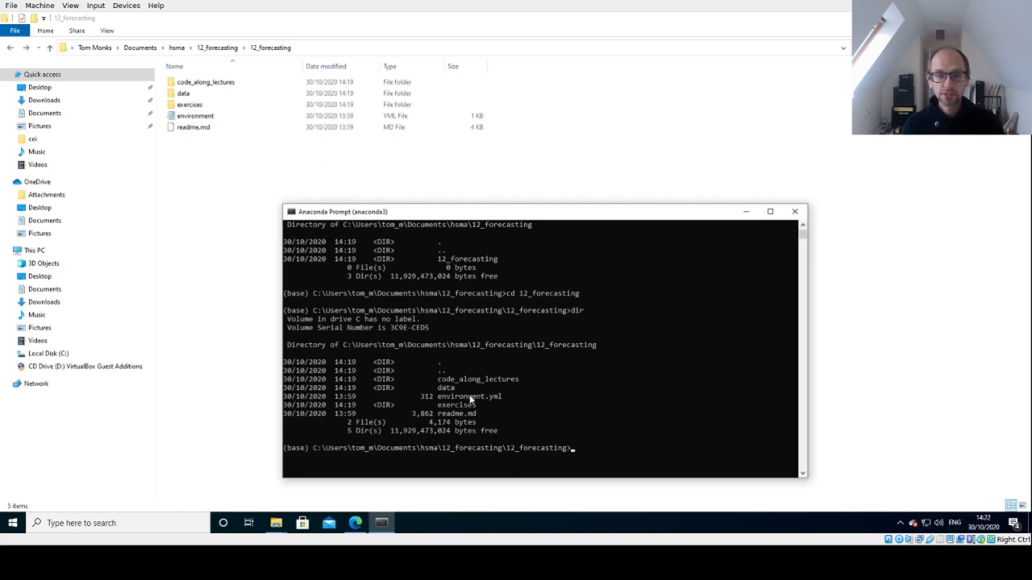
pyautogui.moveTo(564, 351)
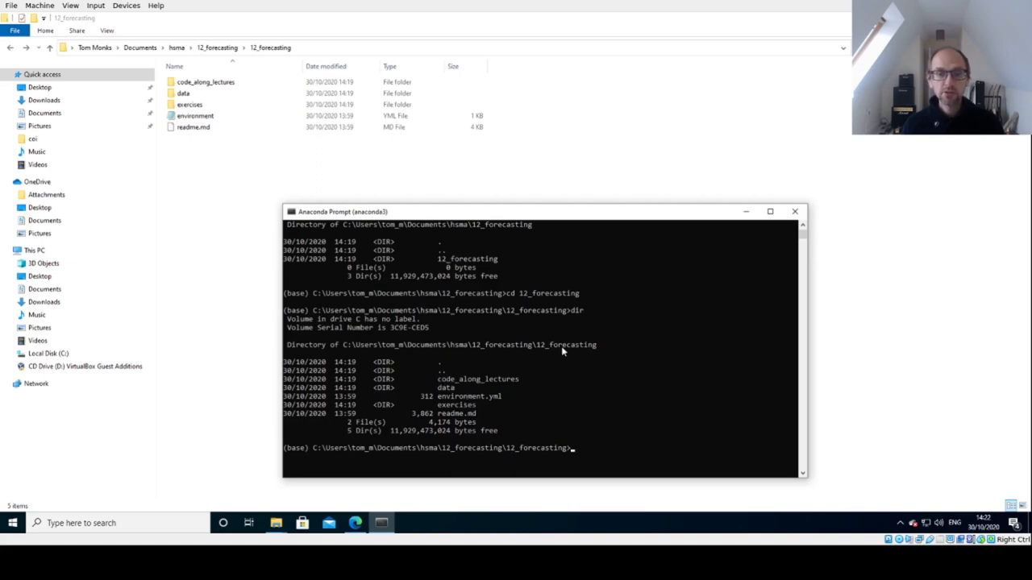
pyautogui.moveTo(439, 402)
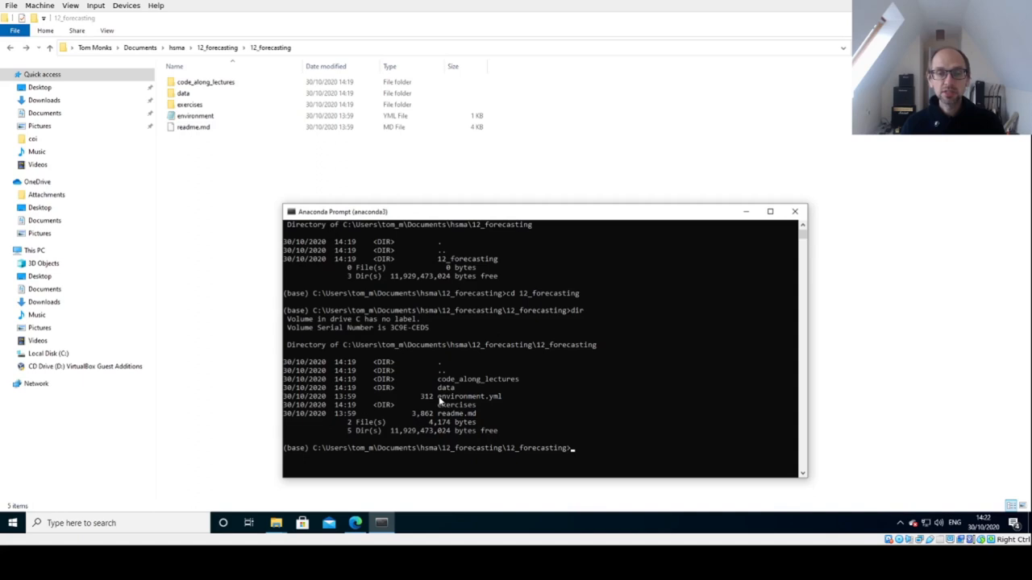
pyautogui.doubleClick(467, 397)
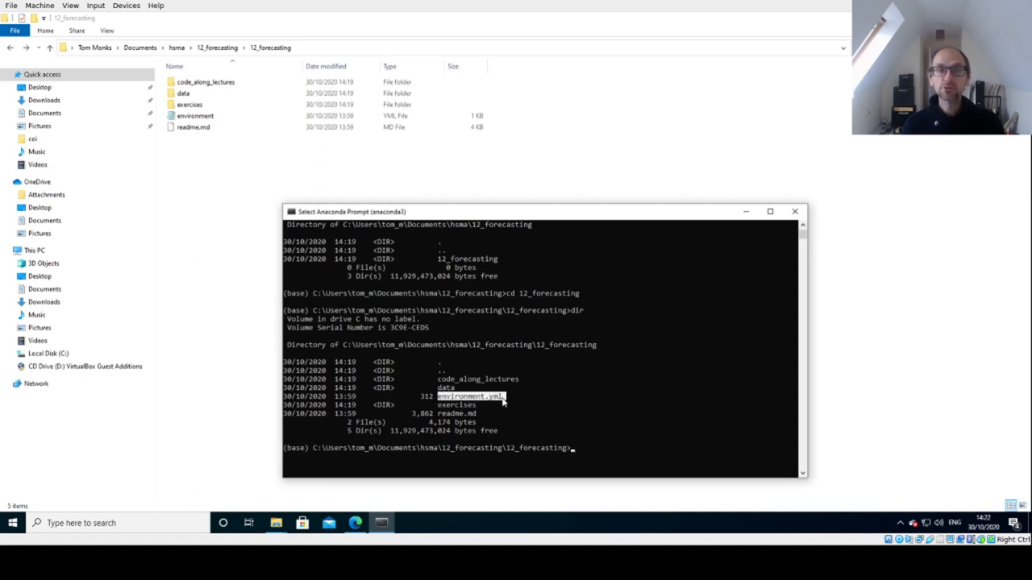
pyautogui.moveTo(532, 358)
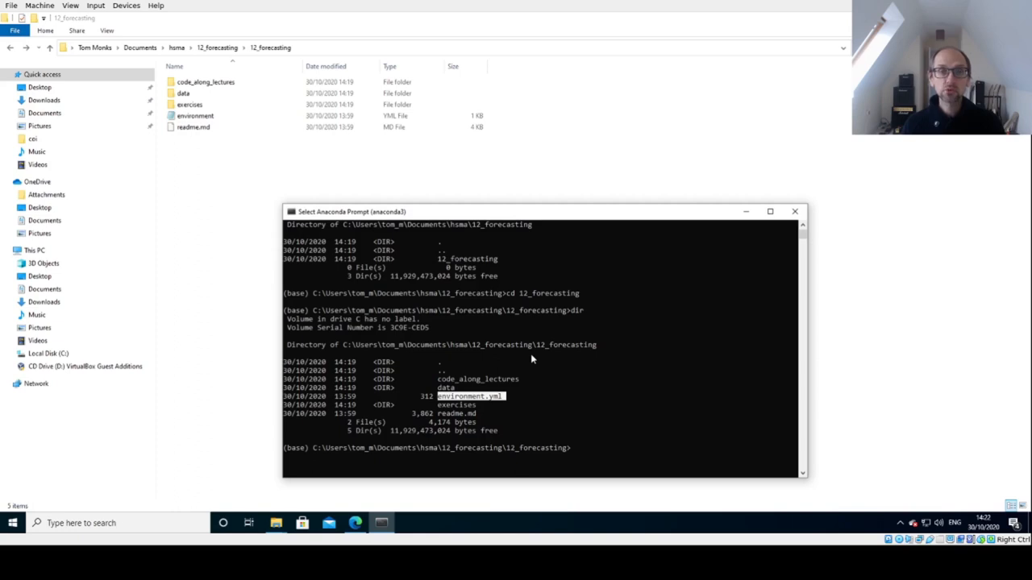
pyautogui.moveTo(529, 345)
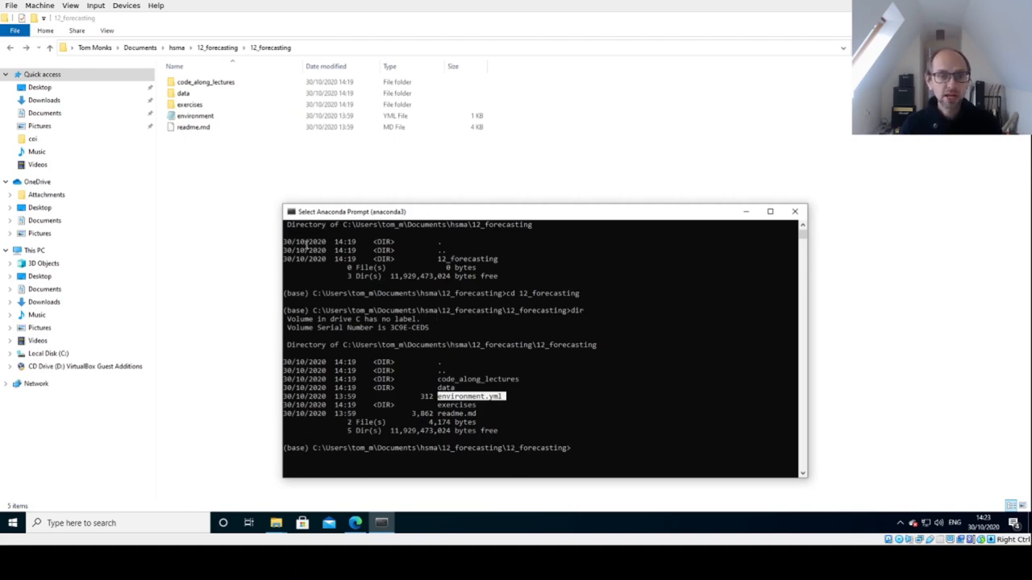
pyautogui.moveTo(364, 239)
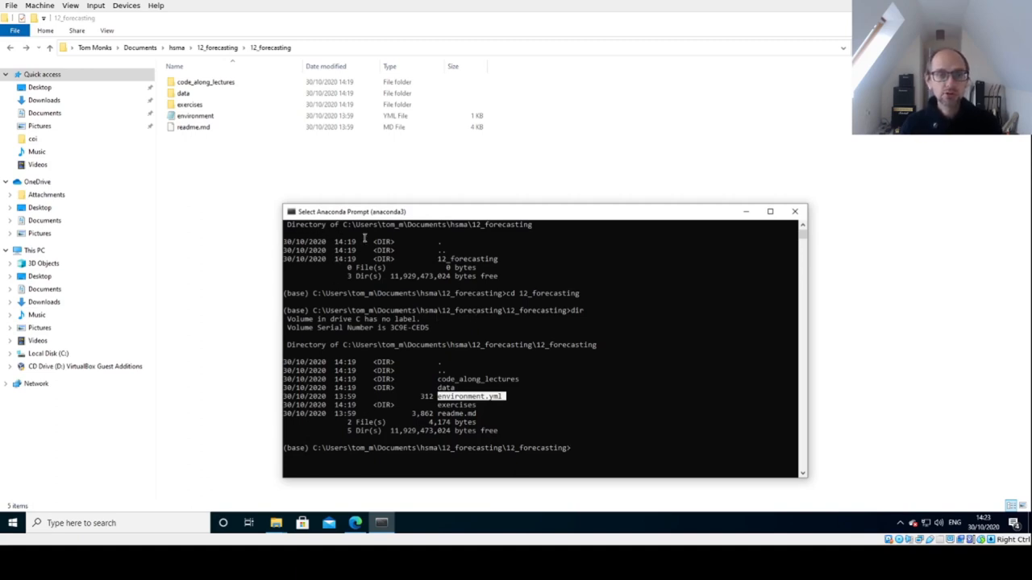
pyautogui.moveTo(409, 239)
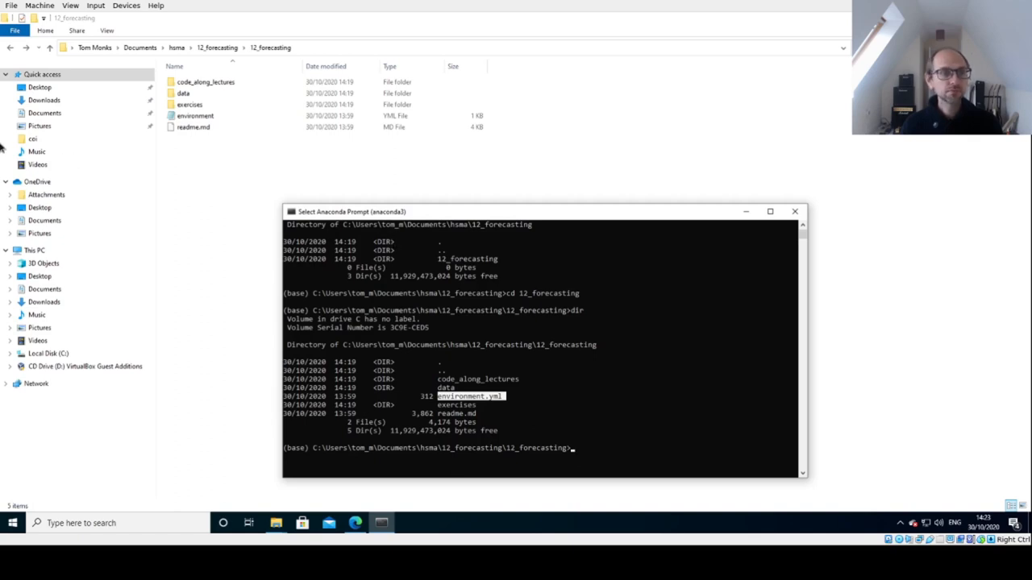
pyautogui.moveTo(25, 171)
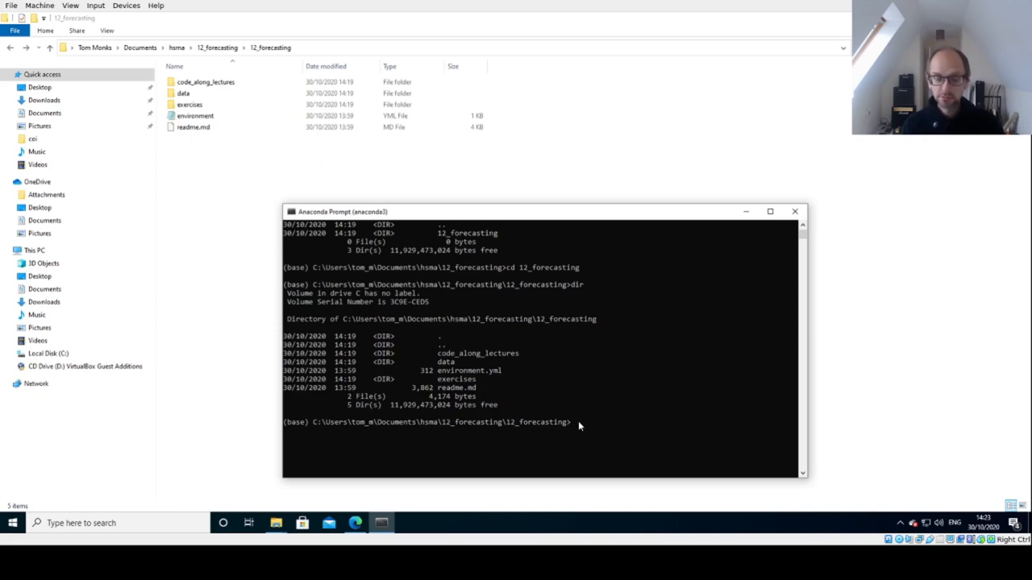
# Enter the command conda env create -f environment.yml at the prompt
pyautogui.write('cc')
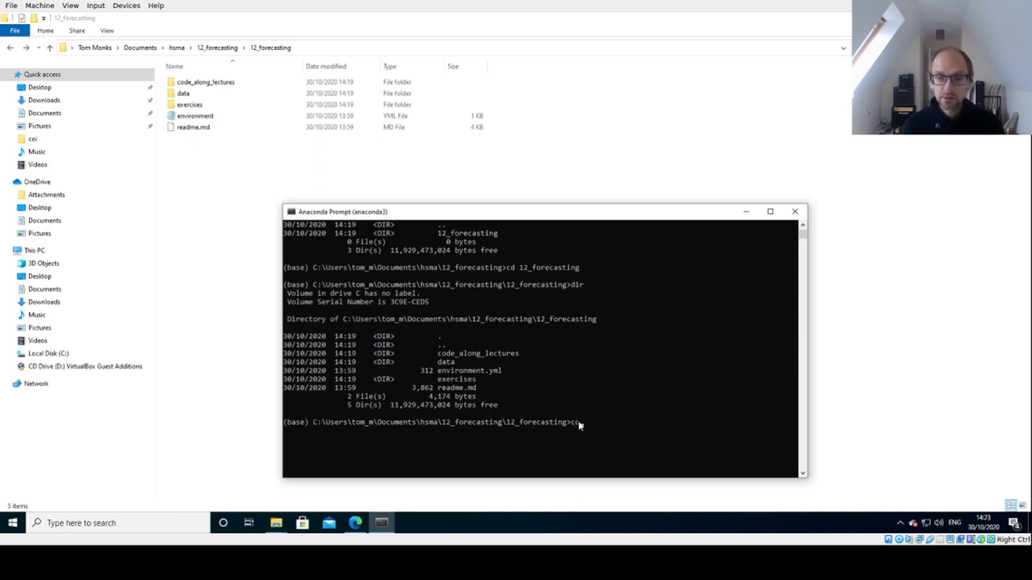
pyautogui.write('conda env')
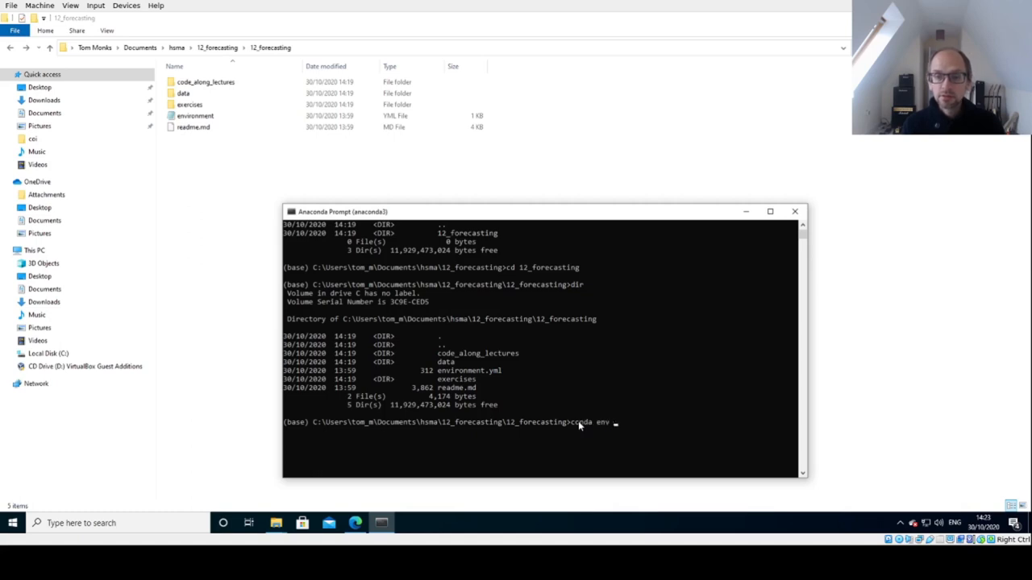
pyautogui.write('create -f envir')
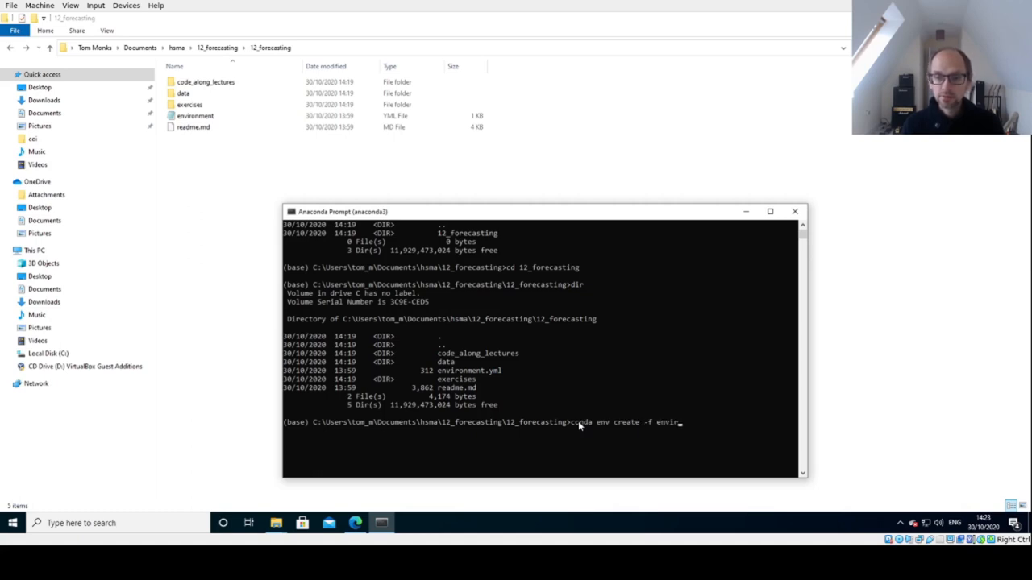
pyautogui.write('nment.')
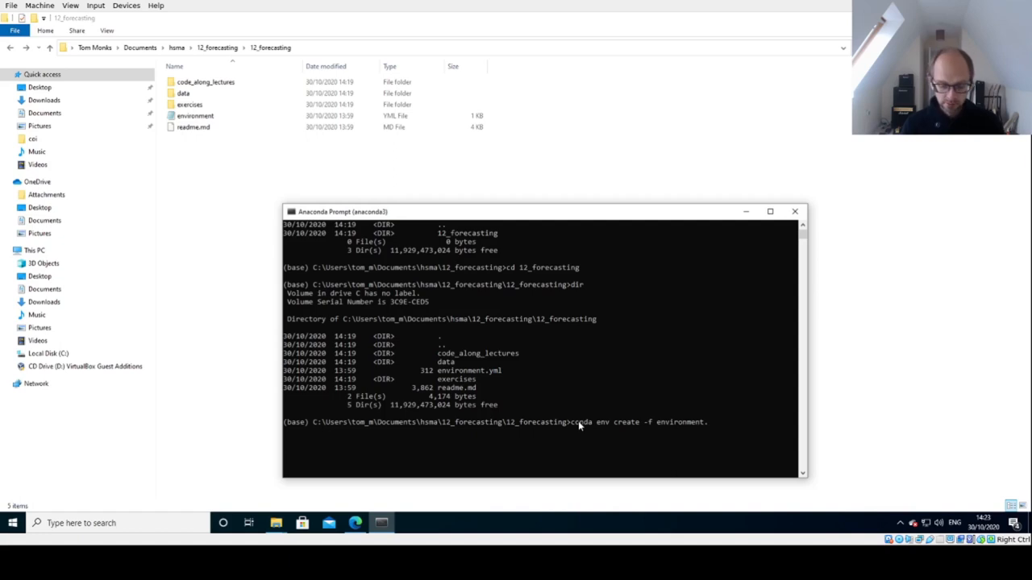
pyautogui.write('.yml')
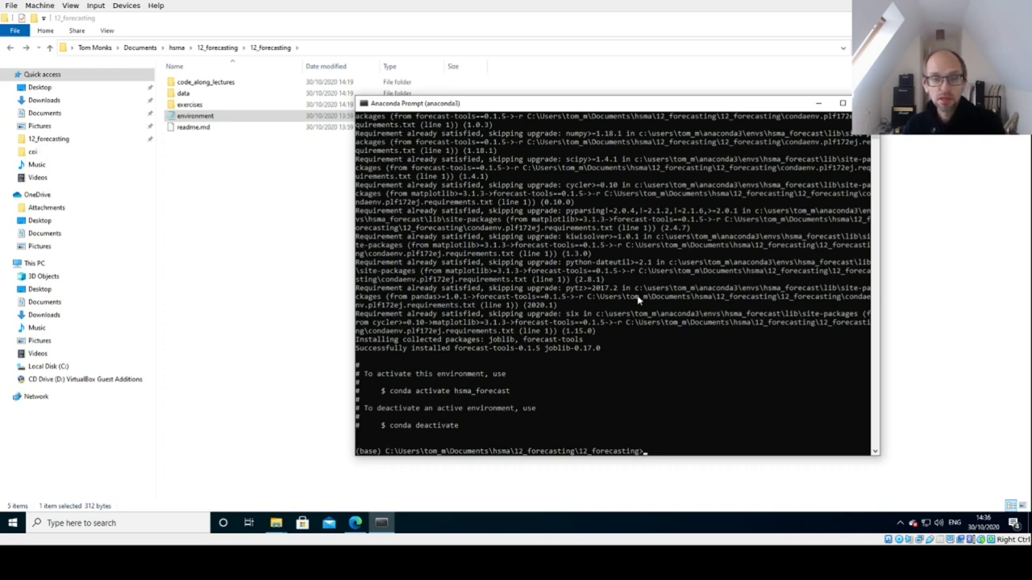
pyautogui.moveTo(390, 393)
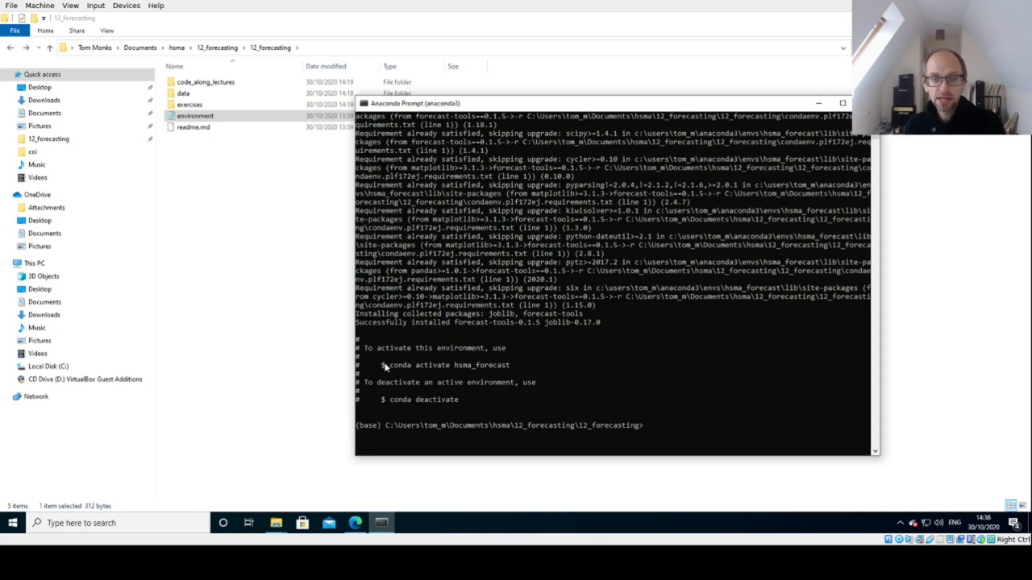
pyautogui.moveTo(487, 371)
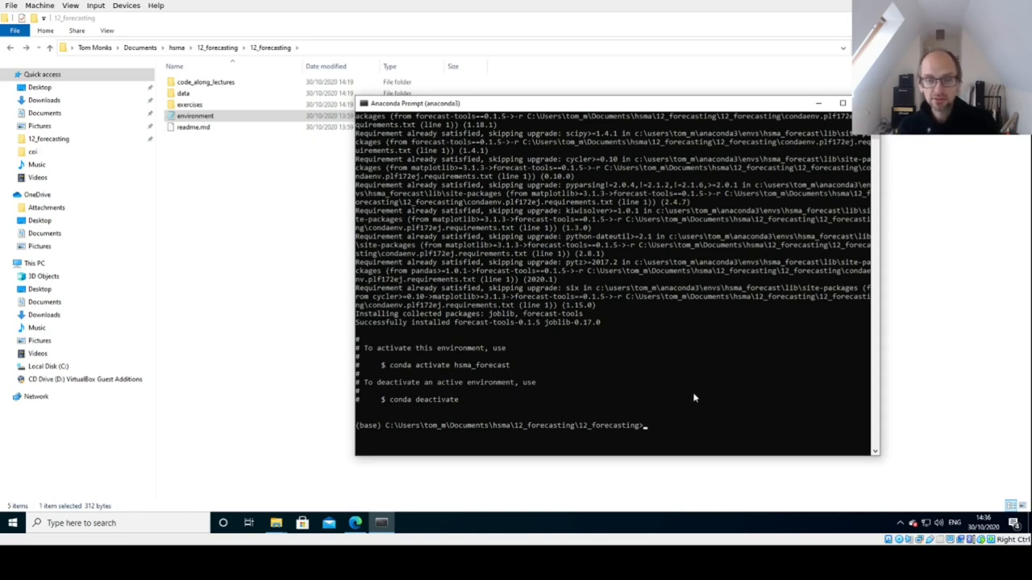
# Activate the hsma_forecast environment with conda activate, then begin launching Jupyter
pyautogui.write('conda activa')
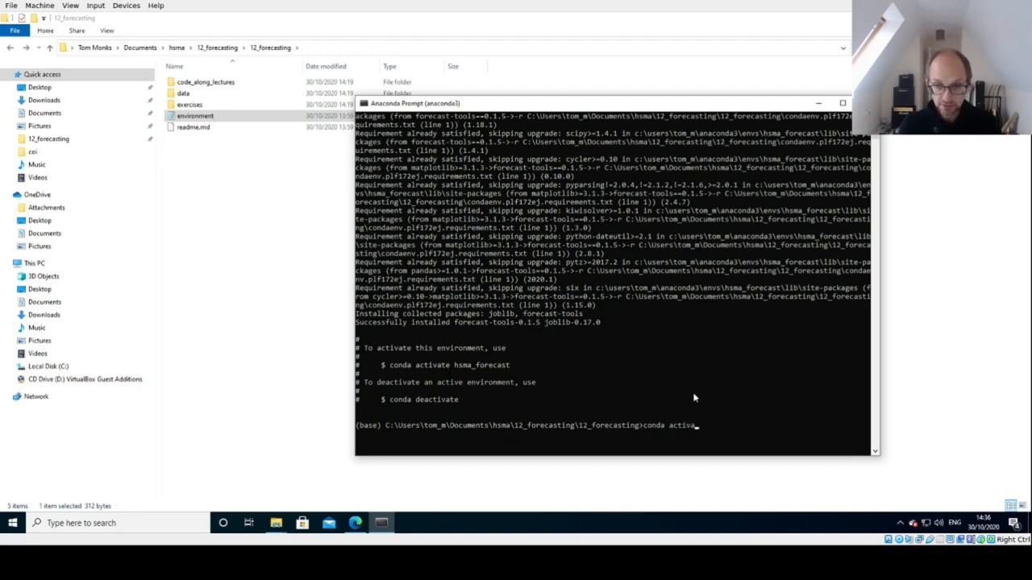
pyautogui.write('te hsma')
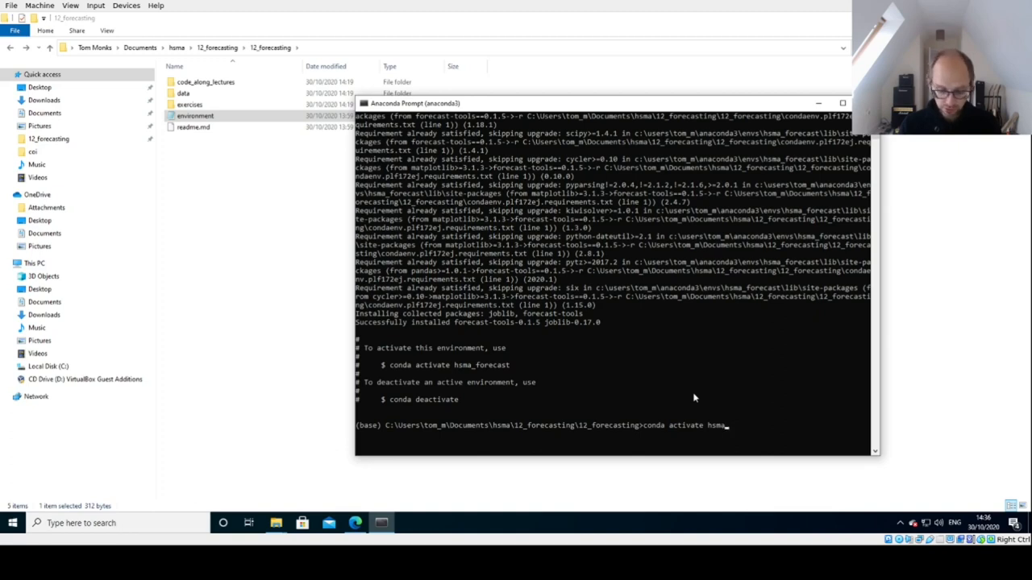
pyautogui.press('enter')
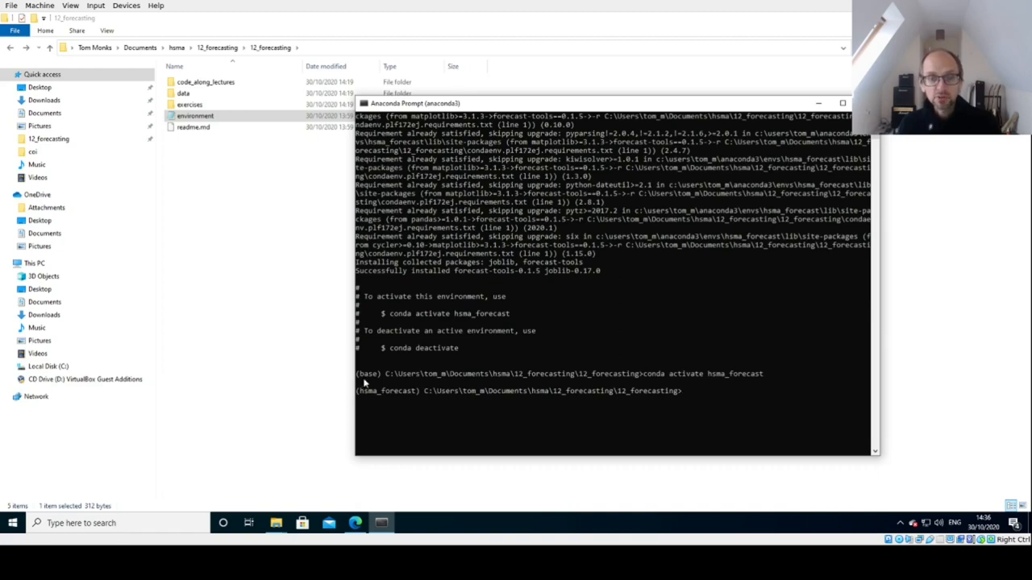
pyautogui.moveTo(371, 400)
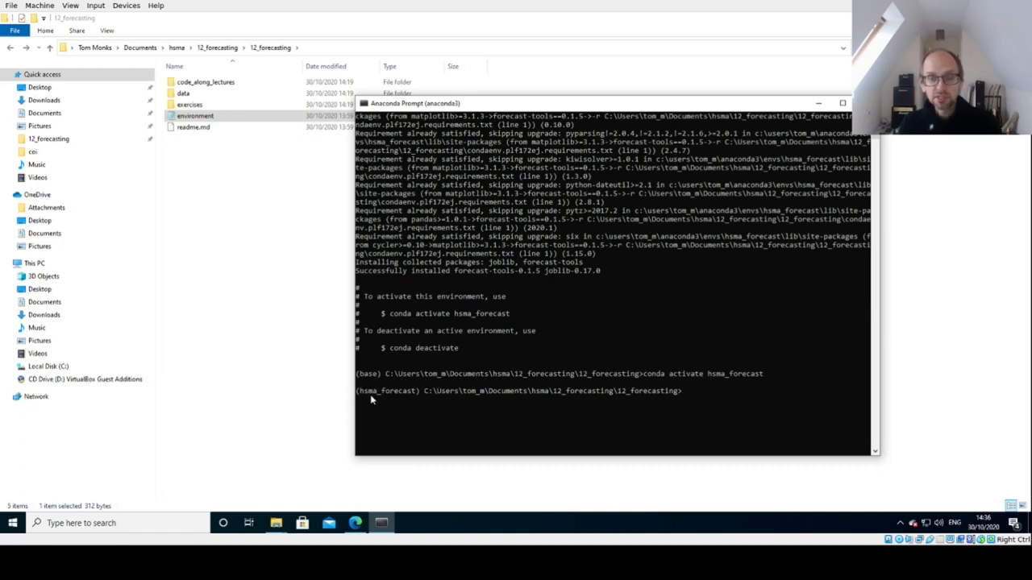
pyautogui.moveTo(397, 397)
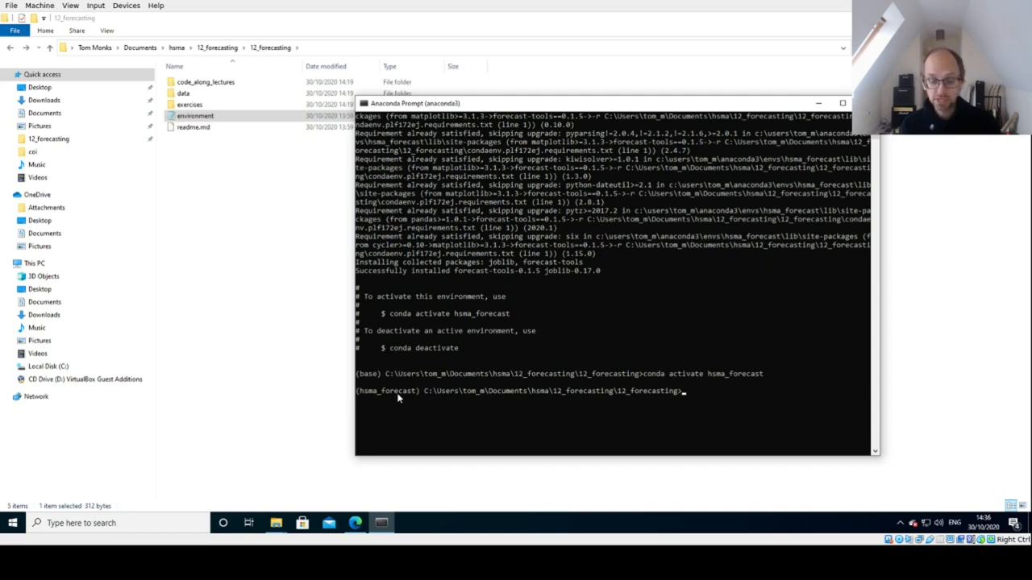
pyautogui.write('ju')
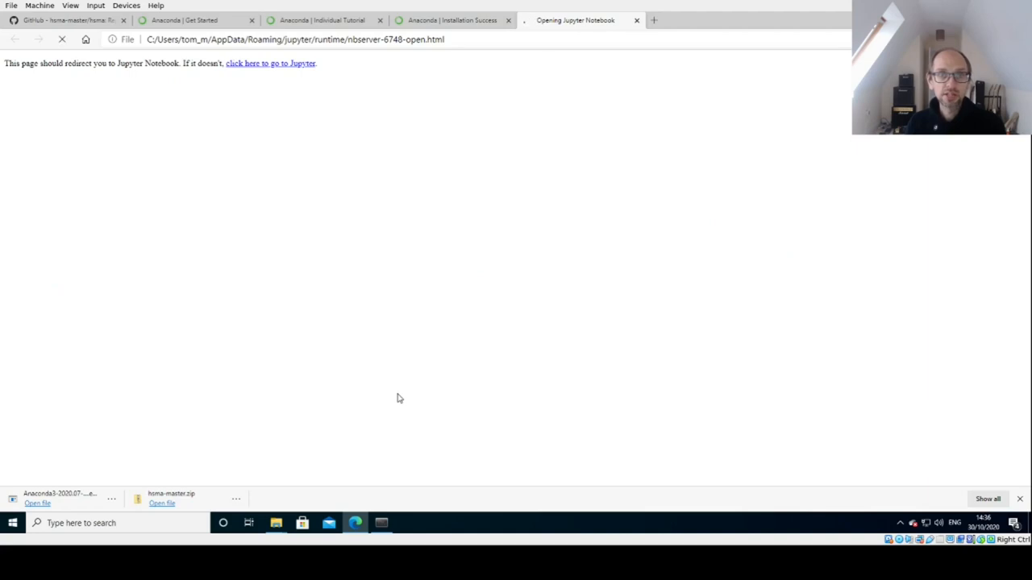
# Navigate into the code_along_lectures folder in the JupyterLab file browser
pyautogui.click(271, 63)
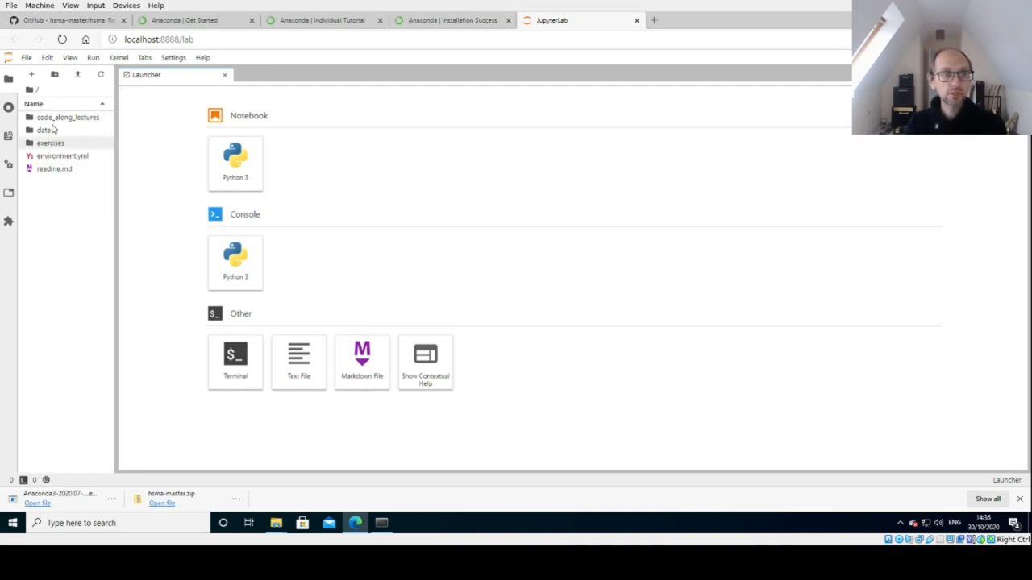
pyautogui.moveTo(105, 197)
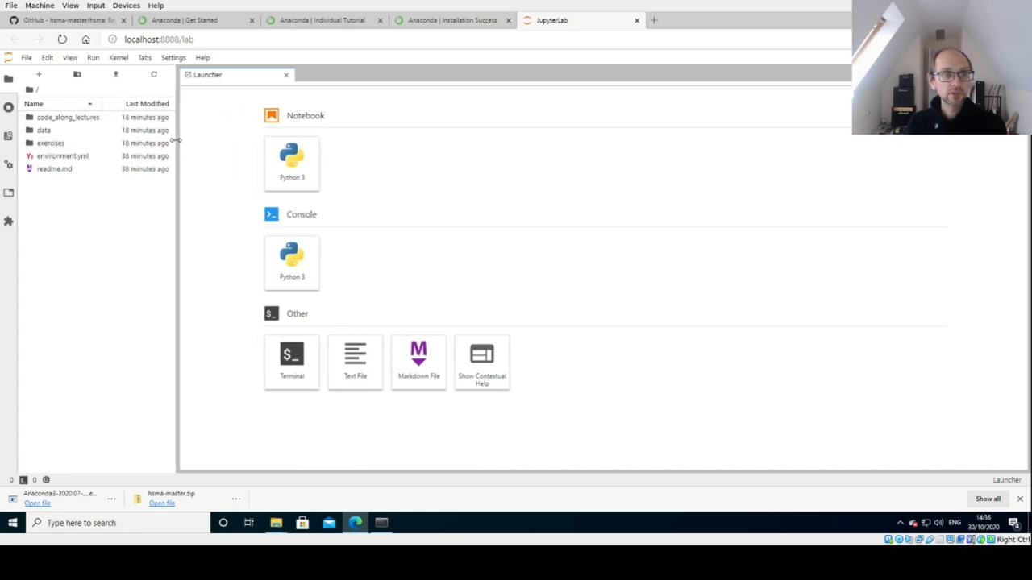
pyautogui.moveTo(126, 236)
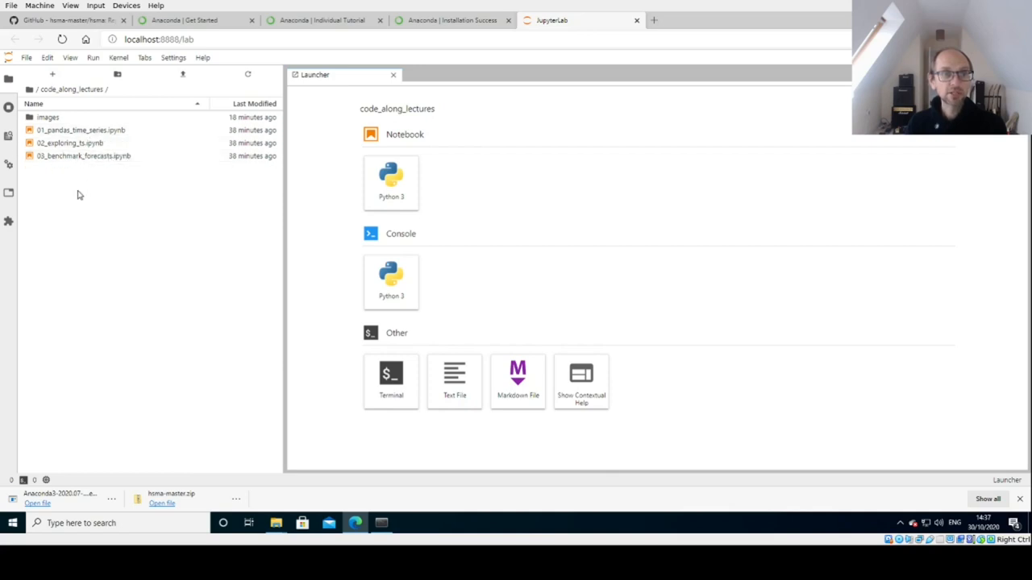
pyautogui.moveTo(81, 129)
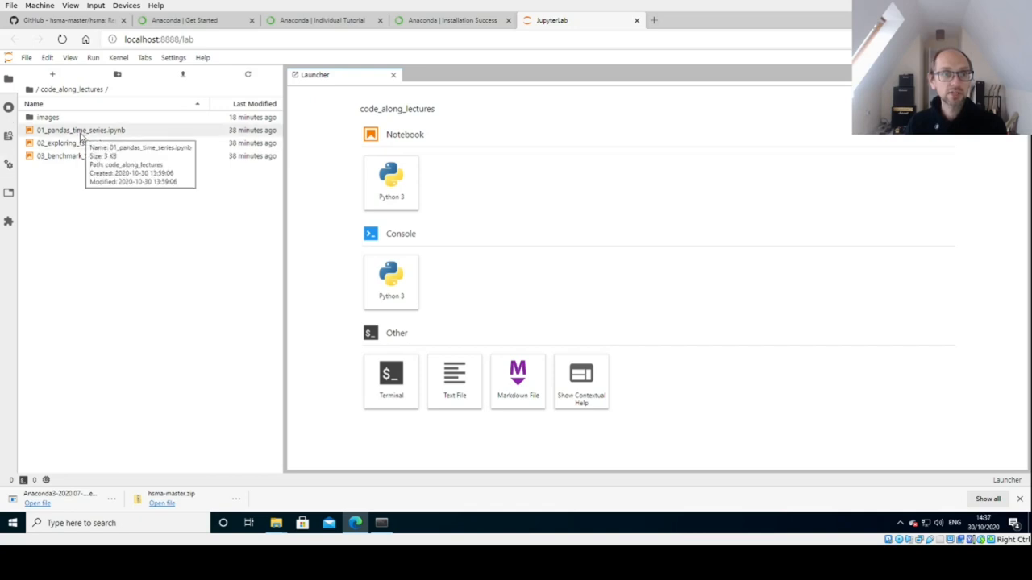
# Open 01_pandas_time_series.ipynb and run its pandas import cell, advancing to the next cells
pyautogui.doubleClick(81, 129)
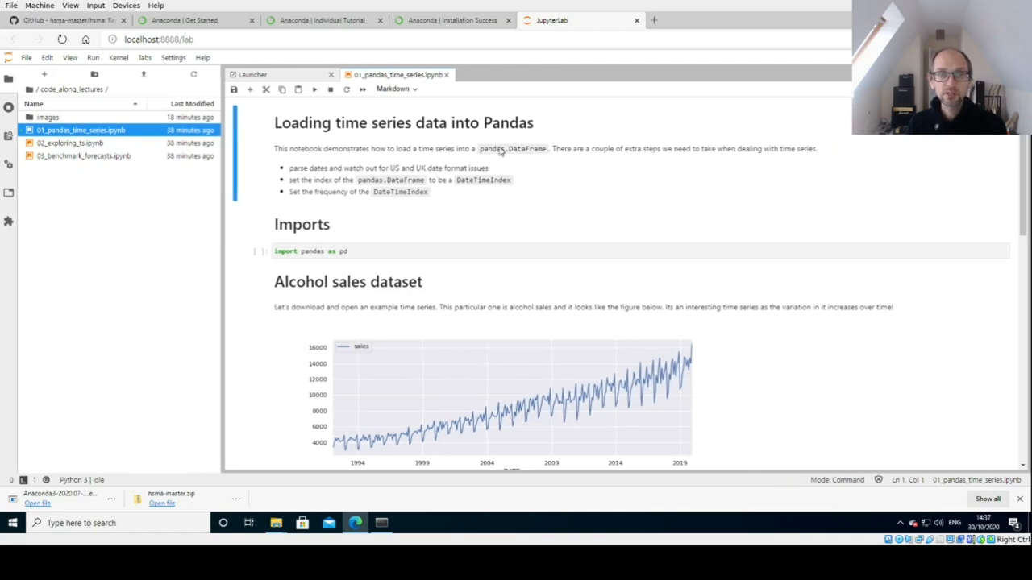
pyautogui.moveTo(658, 379)
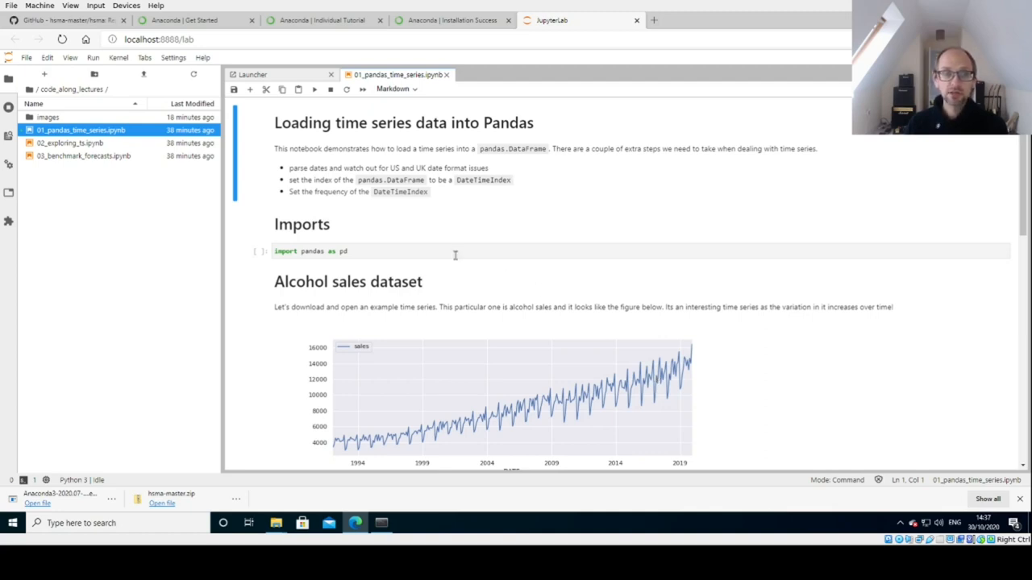
pyautogui.click(455, 252)
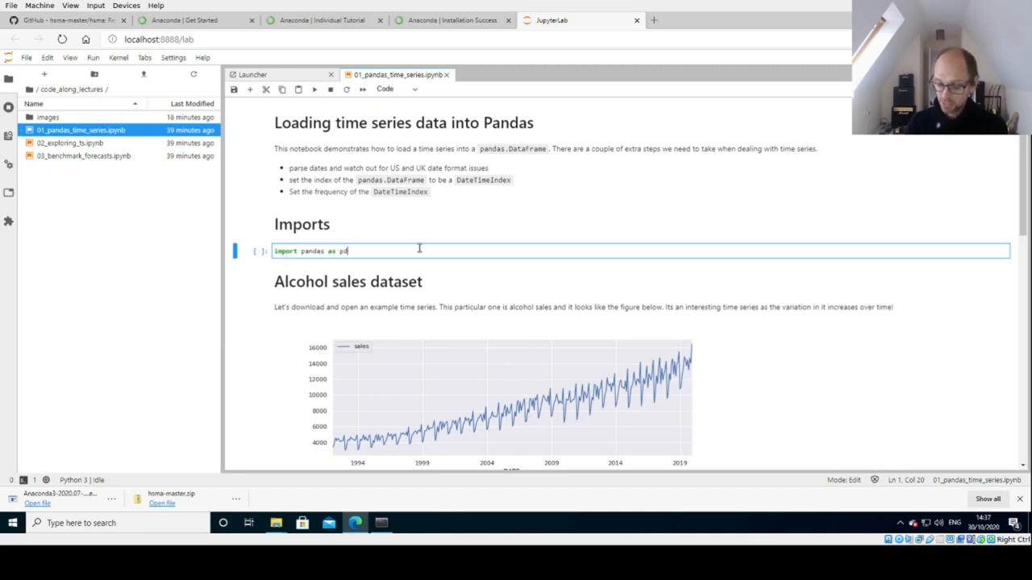
pyautogui.press('shift+enter')
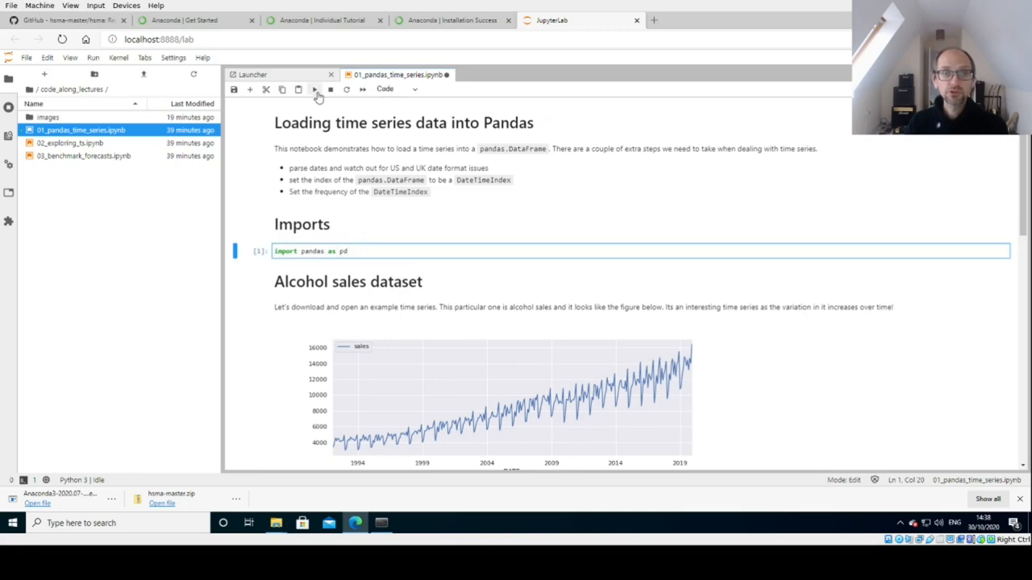
pyautogui.moveTo(314, 88)
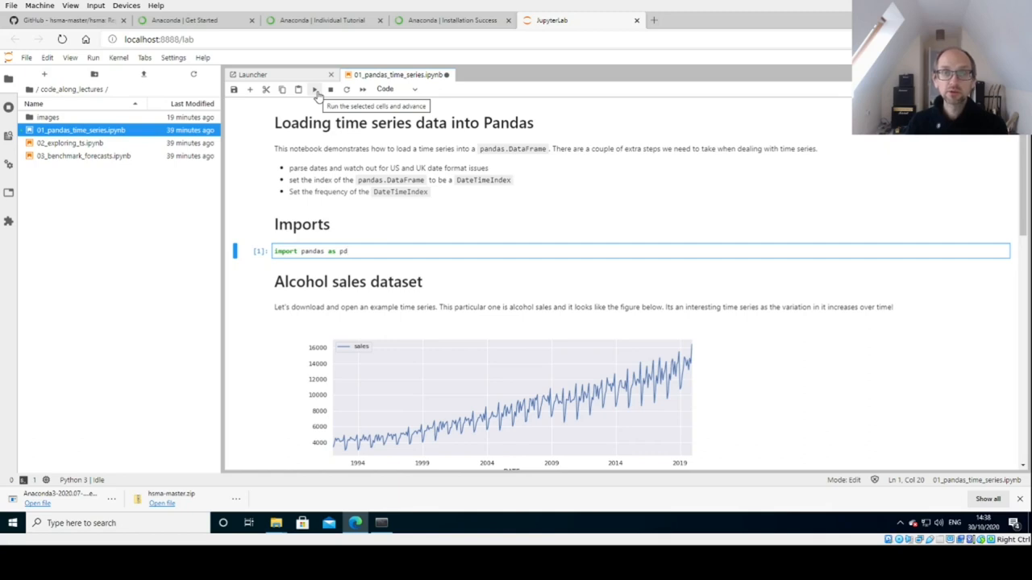
pyautogui.click(315, 89)
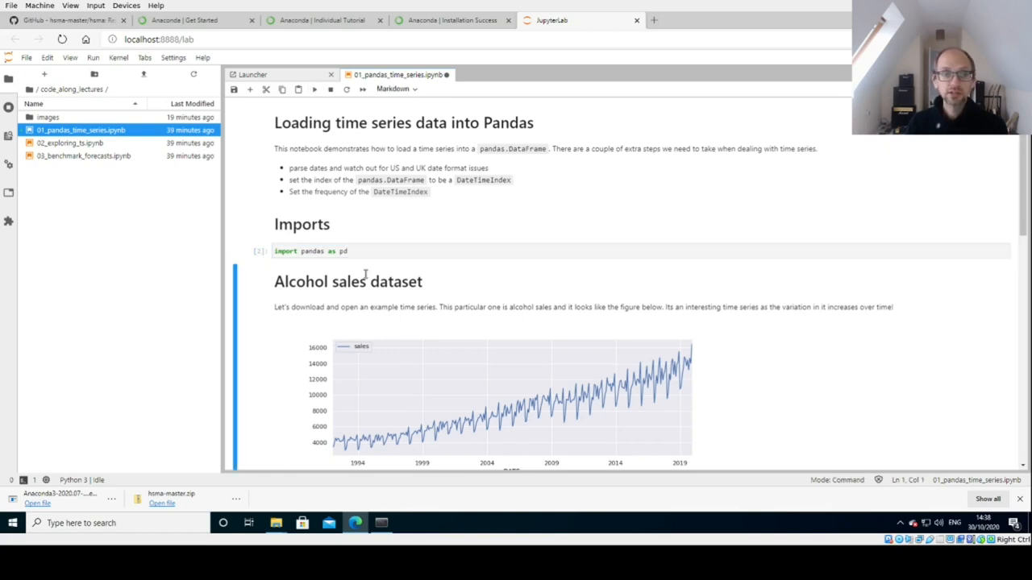
pyautogui.scroll(-3)
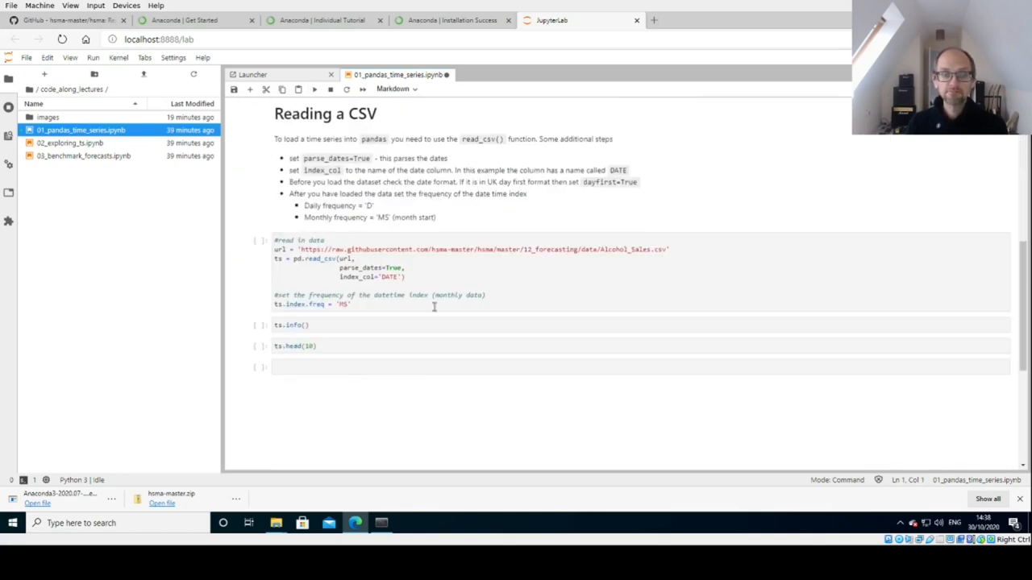
pyautogui.click(315, 91)
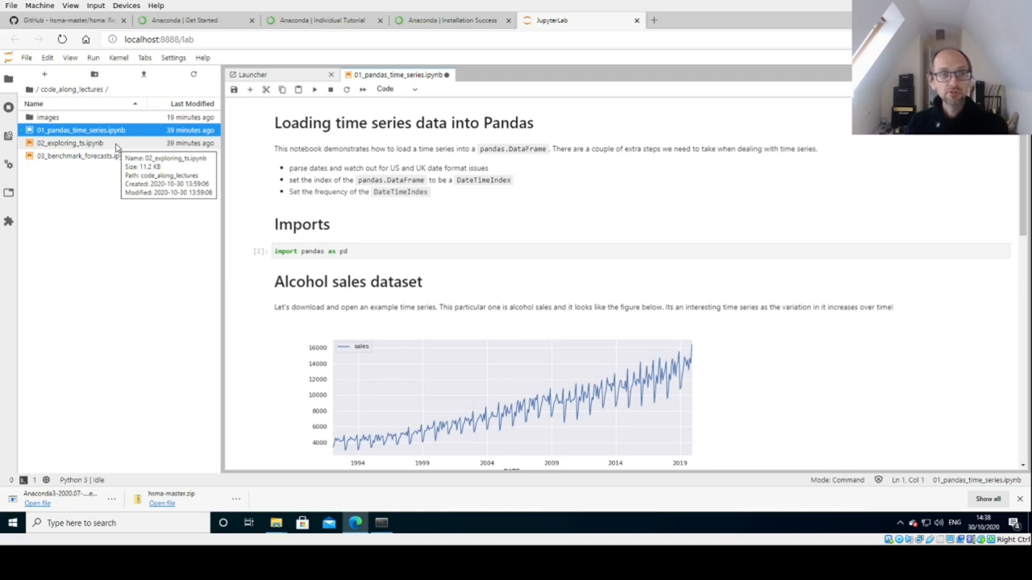
# Open 02_exploring_ts.ipynb, skim it, and go back up to the course root folder
pyautogui.doubleClick(71, 142)
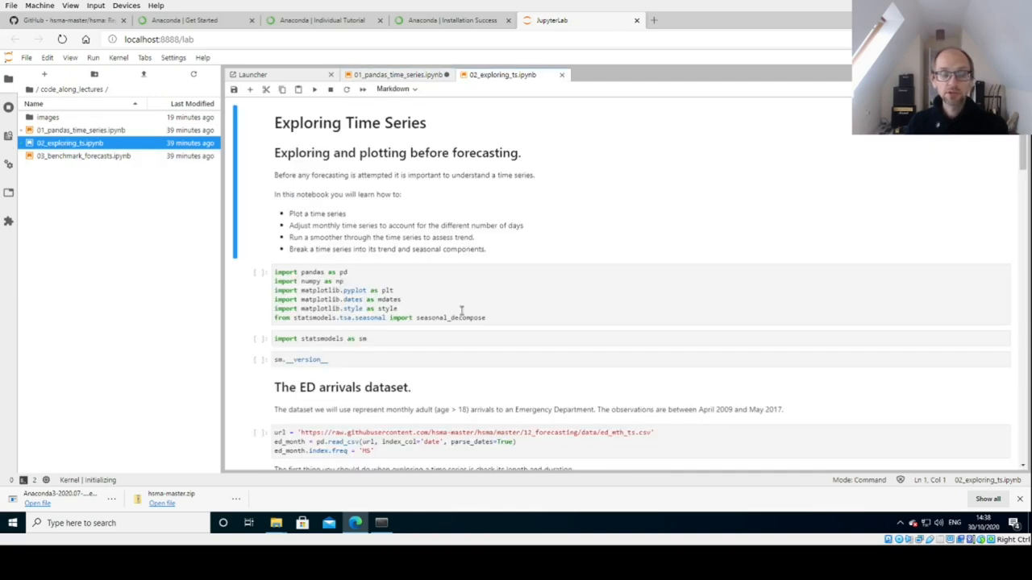
pyautogui.scroll(-3)
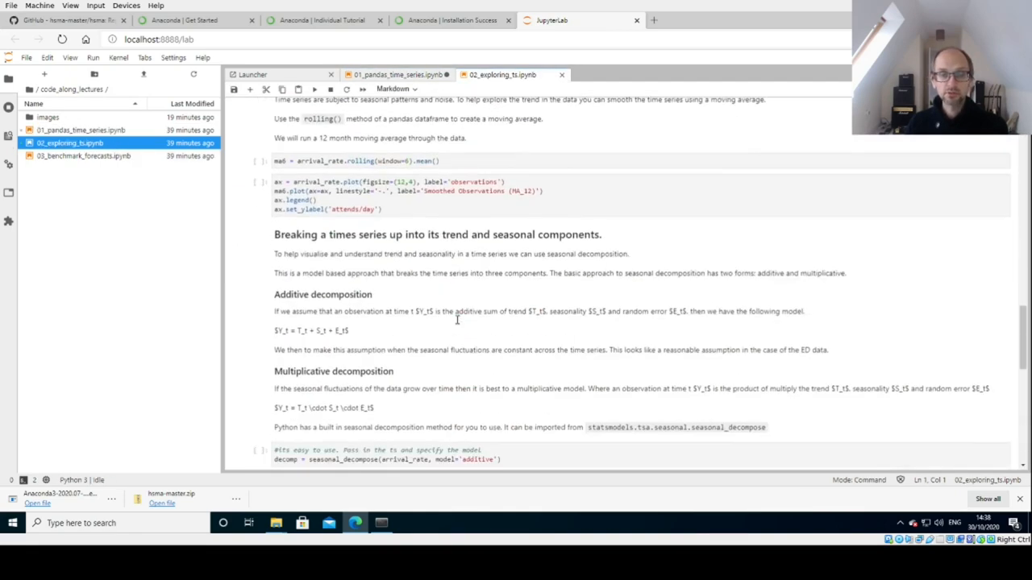
pyautogui.scroll(-3)
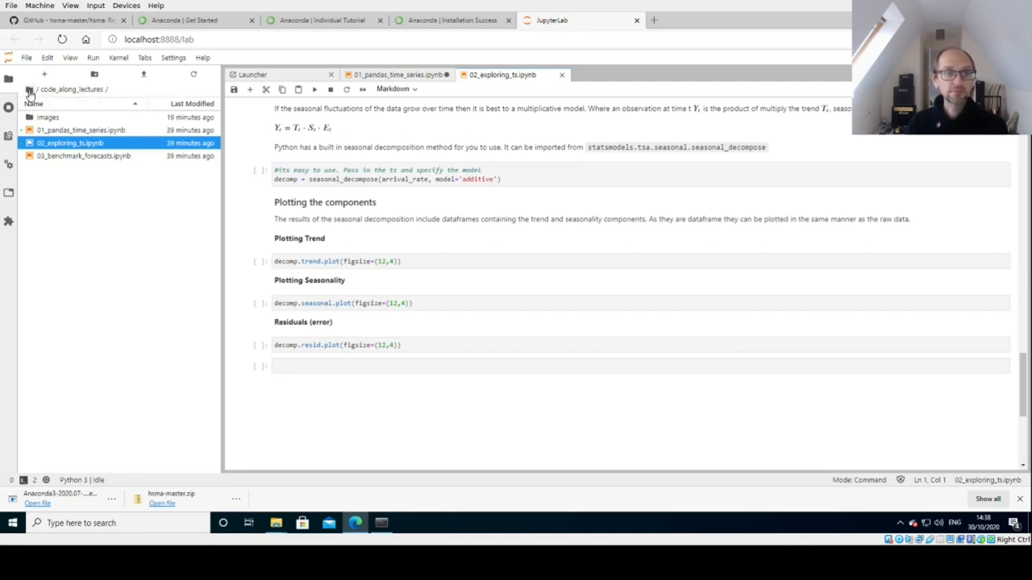
pyautogui.click(29, 90)
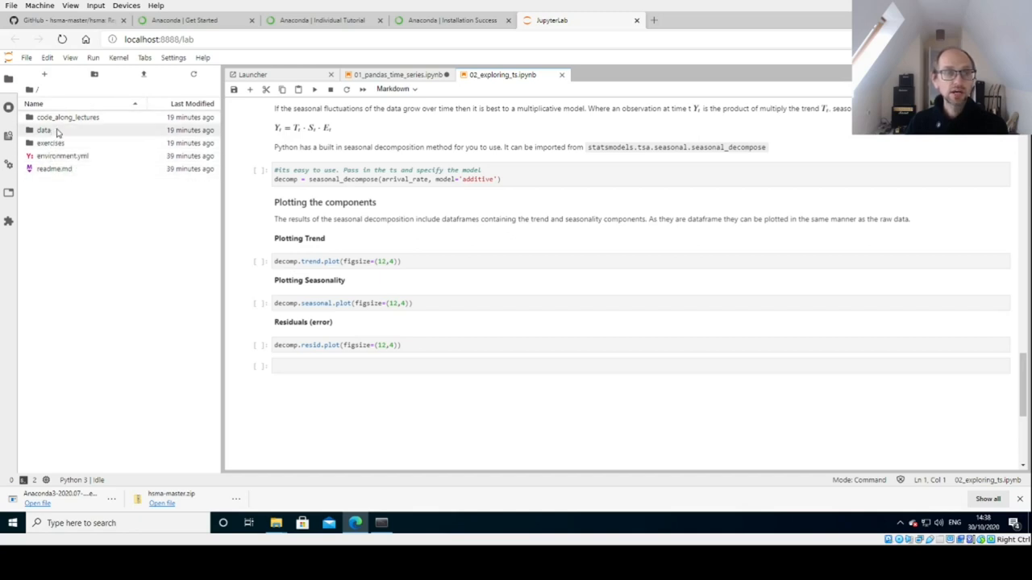
pyautogui.moveTo(44, 129)
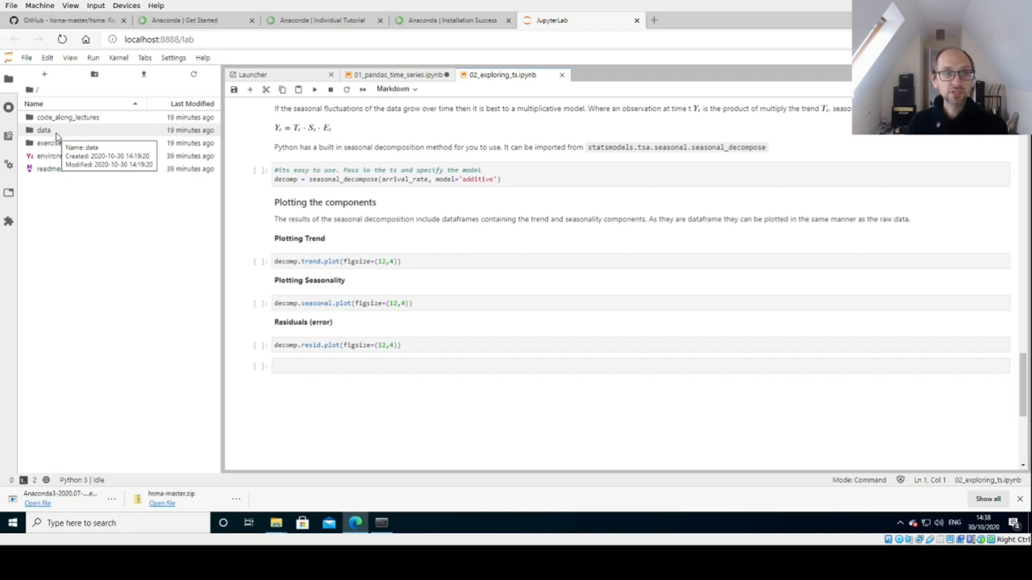
pyautogui.moveTo(77, 145)
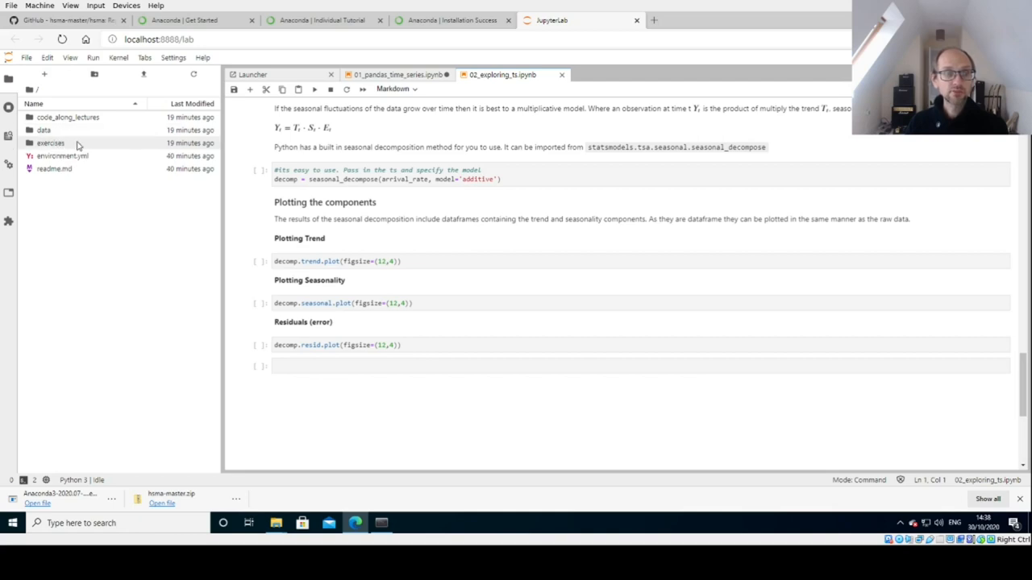
# Open Practical_1.ipynb from the exercises folder and skim through it
pyautogui.doubleClick(50, 142)
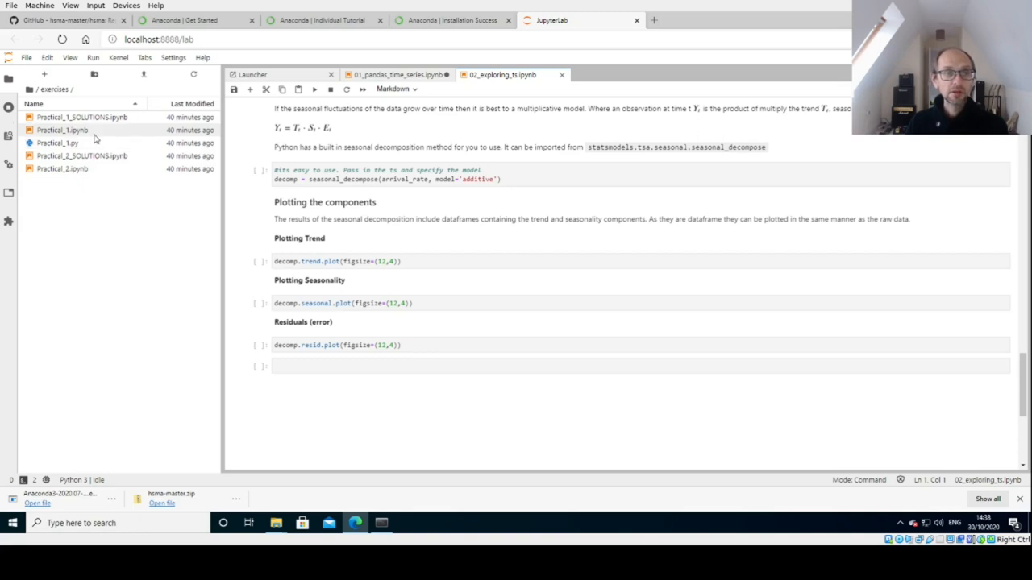
pyautogui.doubleClick(61, 129)
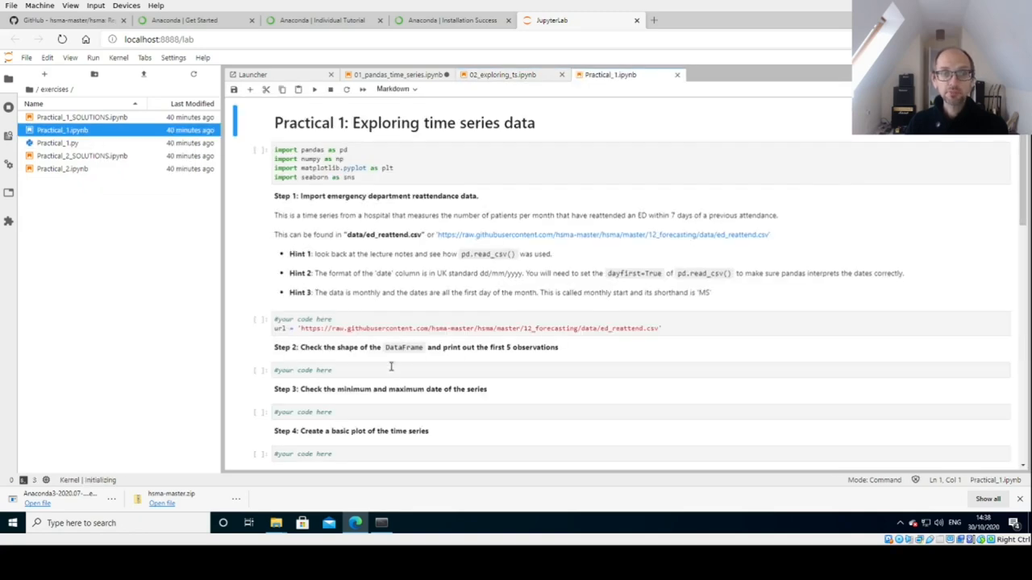
pyautogui.scroll(-3)
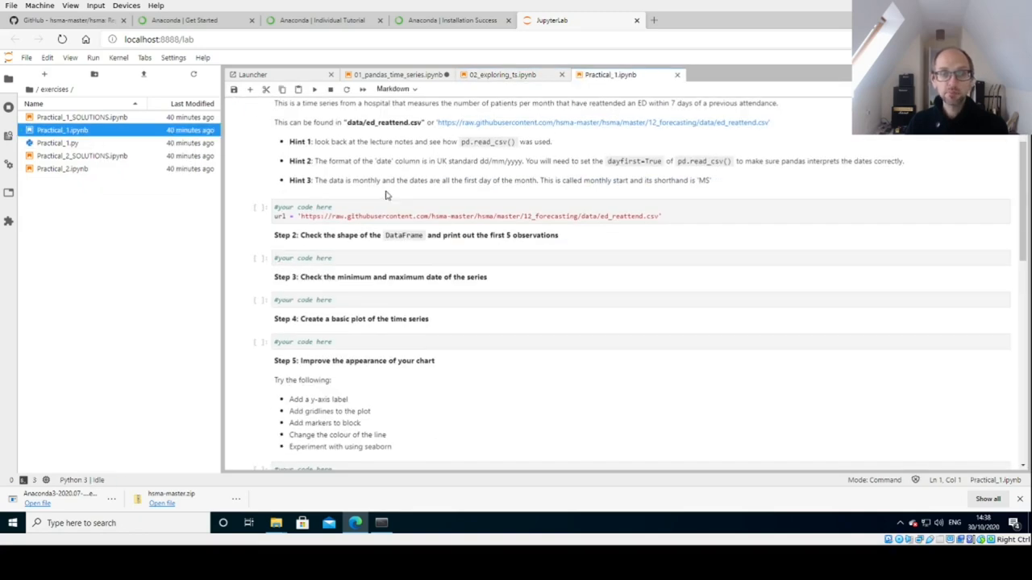
pyautogui.scroll(-3)
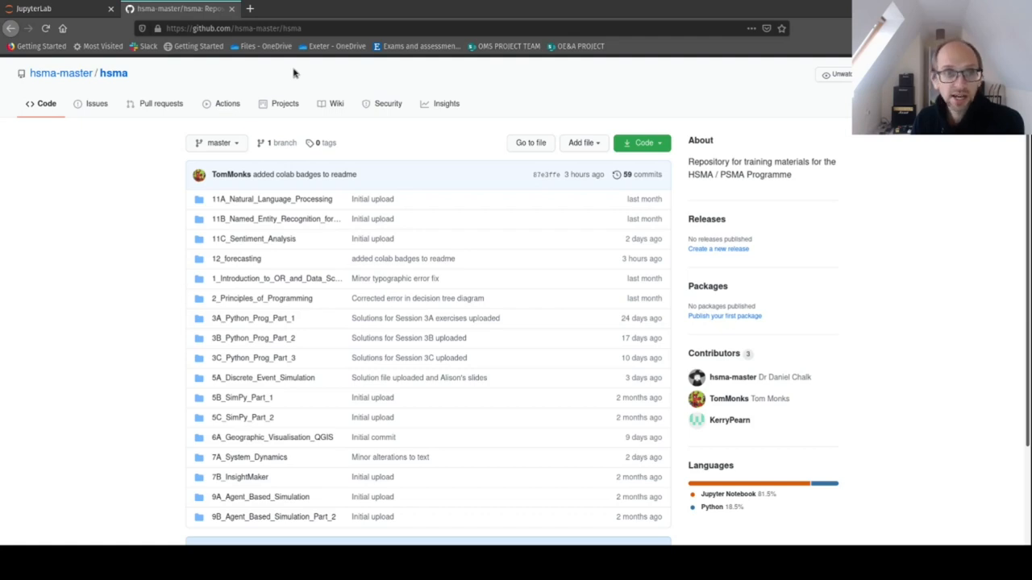
pyautogui.moveTo(234, 29)
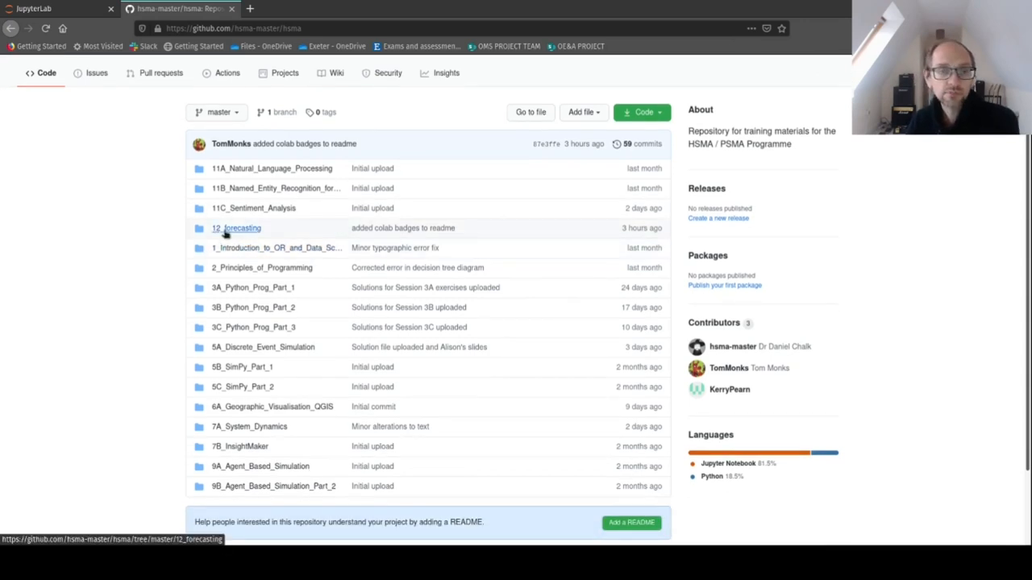
# Open the 12_forecasting folder link in the hsma GitHub repository
pyautogui.click(235, 229)
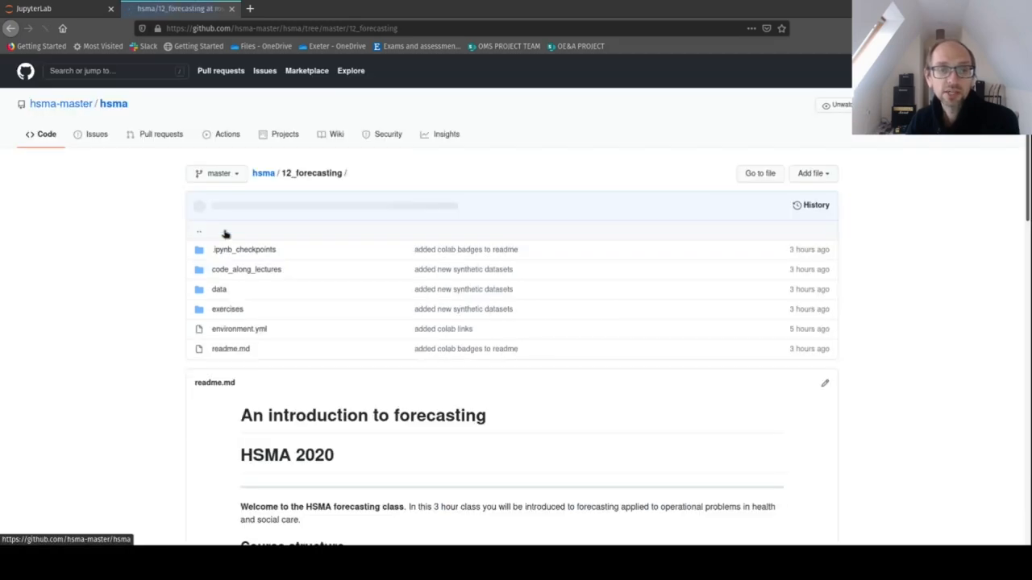
# Reach the 'Launch Notebooks in Google Colab' badges and launch the Simple forecasting notebook
pyautogui.scroll(-3)
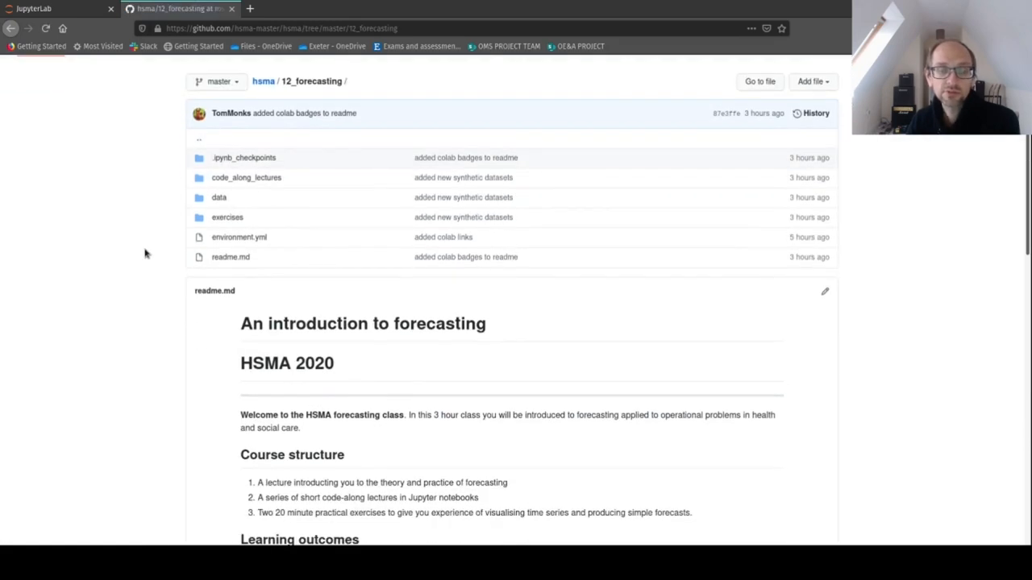
pyautogui.scroll(-3)
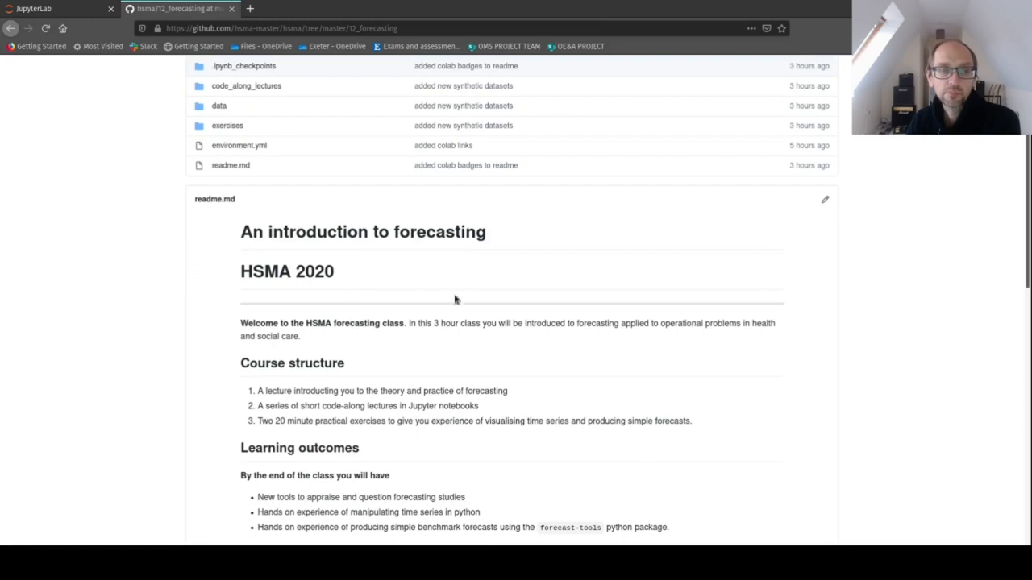
pyautogui.scroll(-3)
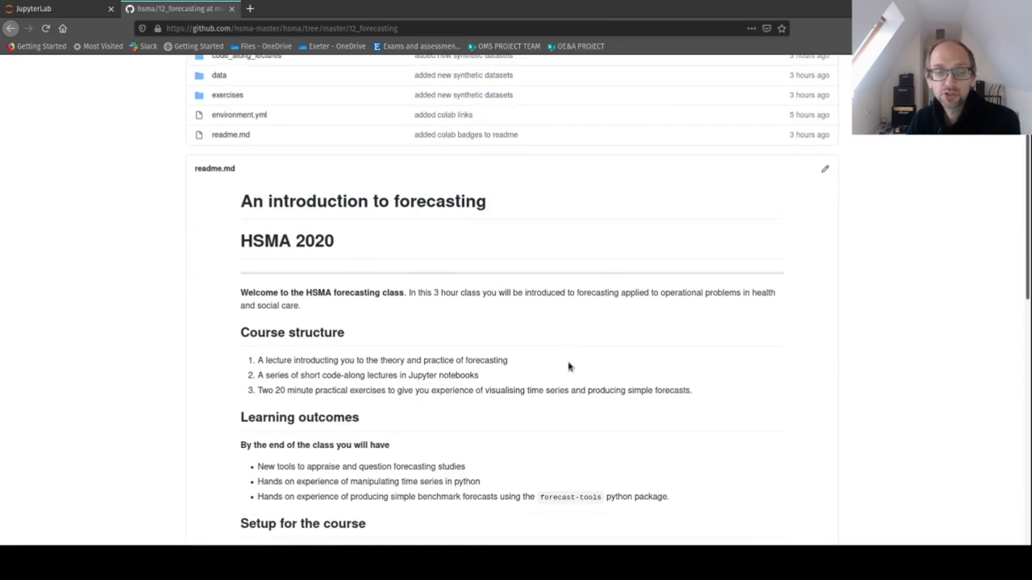
pyautogui.scroll(-3)
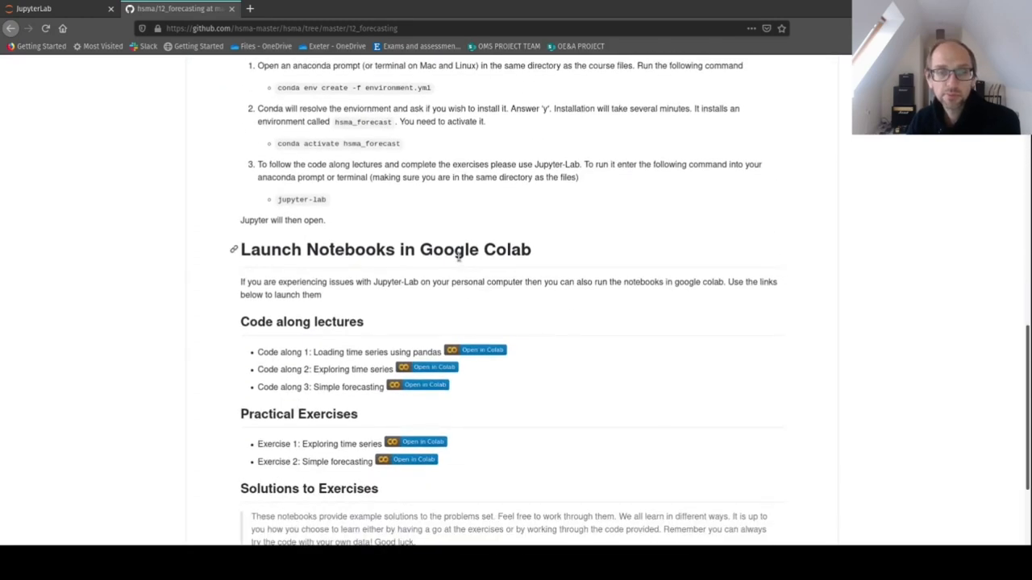
pyautogui.scroll(-3)
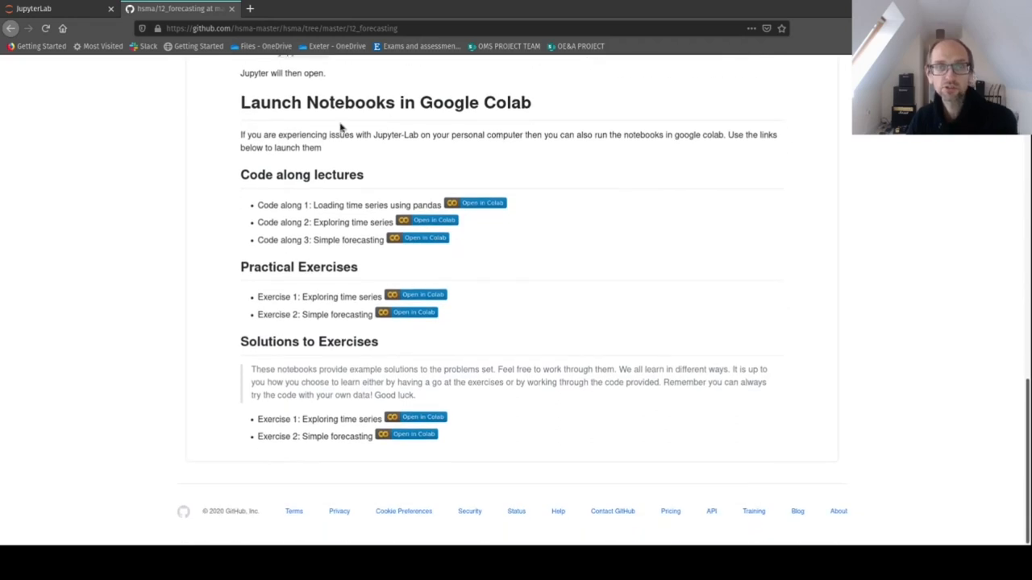
pyautogui.moveTo(861, 213)
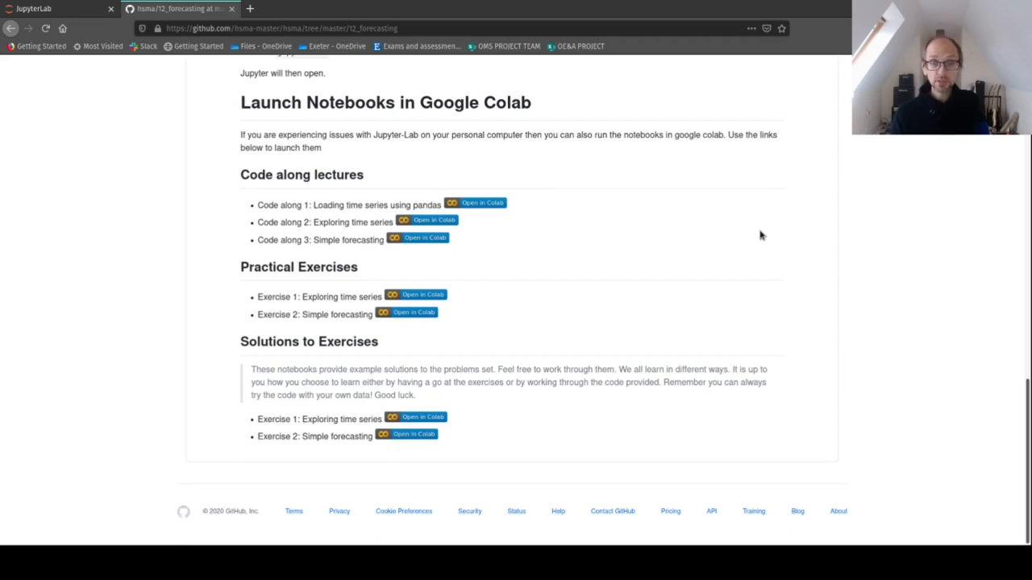
pyautogui.moveTo(482, 204)
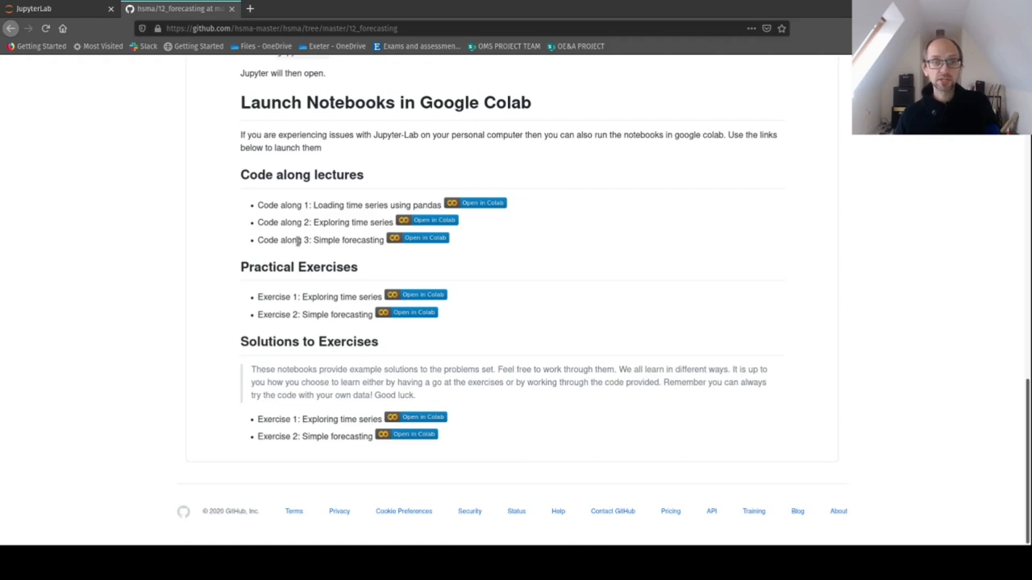
pyautogui.moveTo(417, 239)
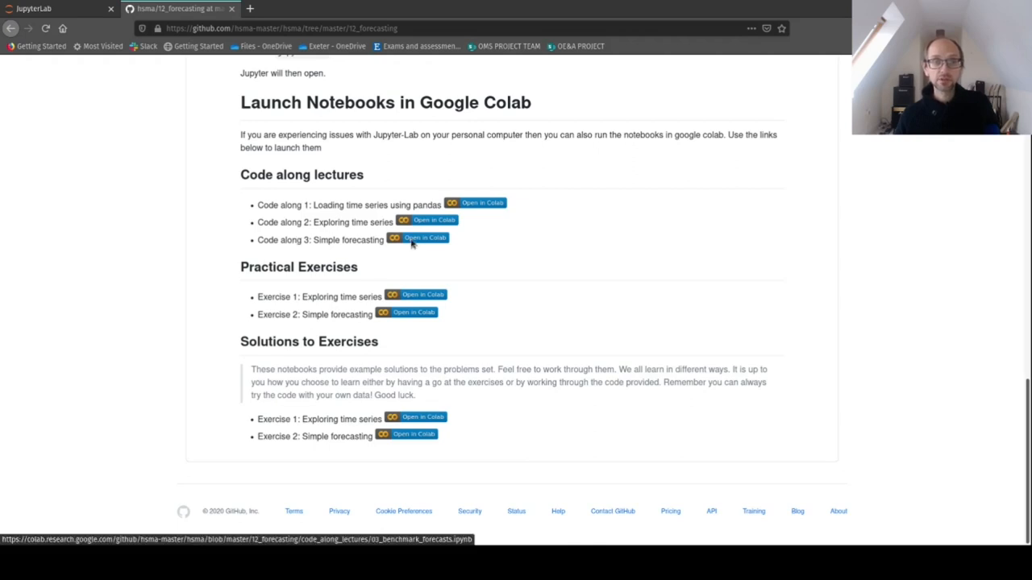
pyautogui.click(422, 239)
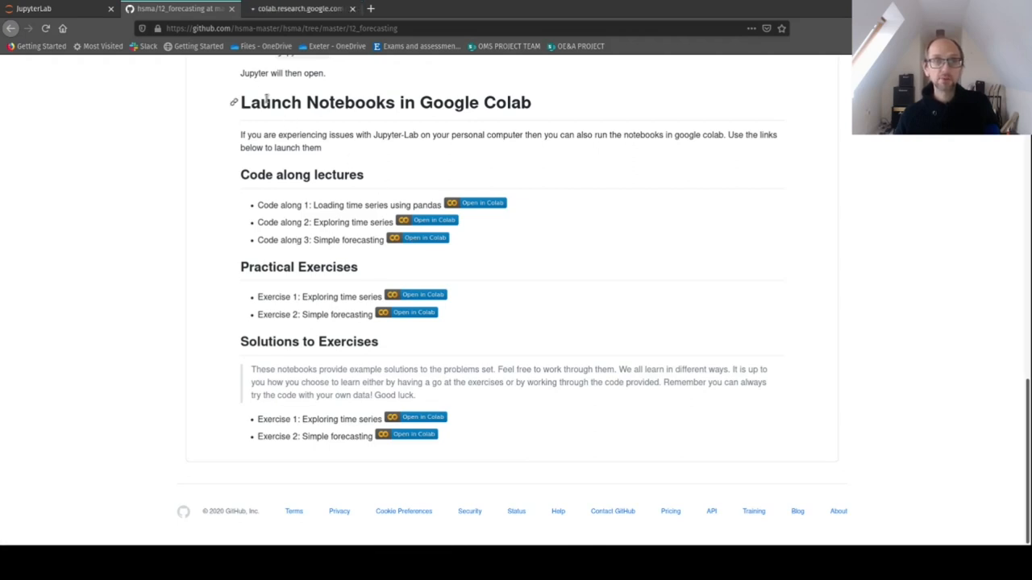
# Bring up 03_benchmark_forecasts.ipynb in the new Colab tab and view its introduction and imports
pyautogui.click(419, 239)
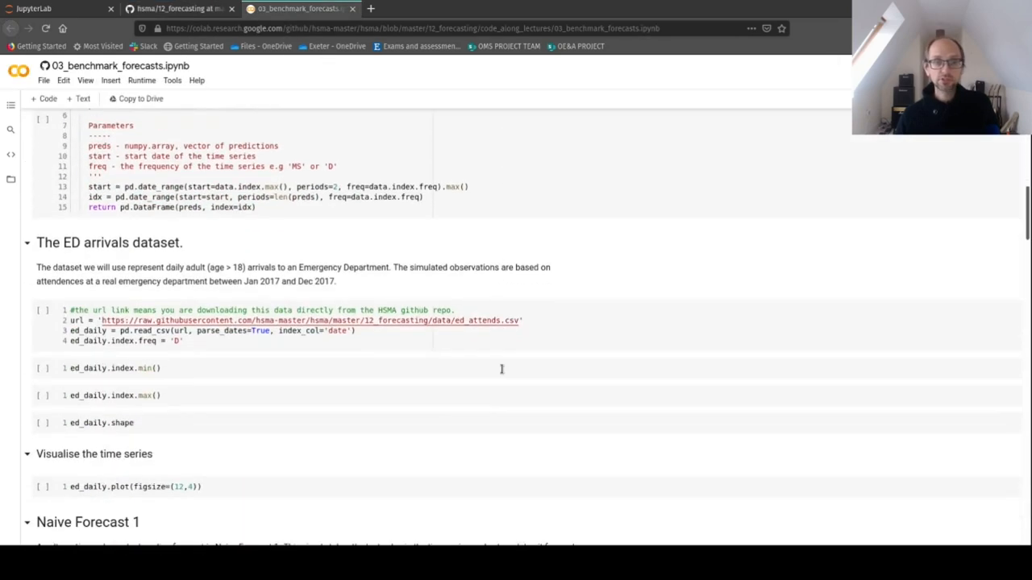
pyautogui.scroll(-3)
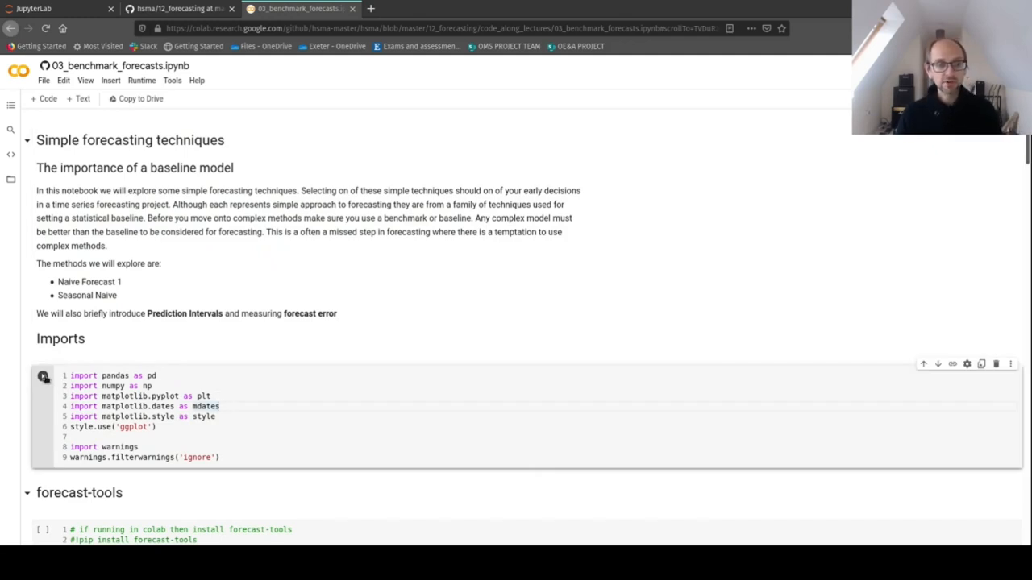
# Run the Imports cell, accepting the not-authored-by-Google warning with RUN ANYWAY
pyautogui.click(42, 377)
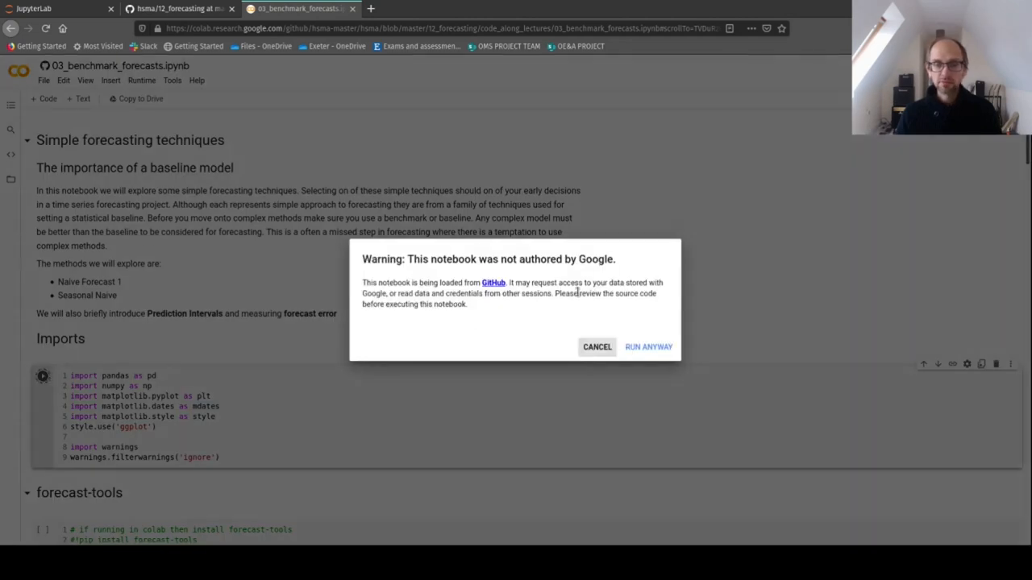
pyautogui.moveTo(487, 375)
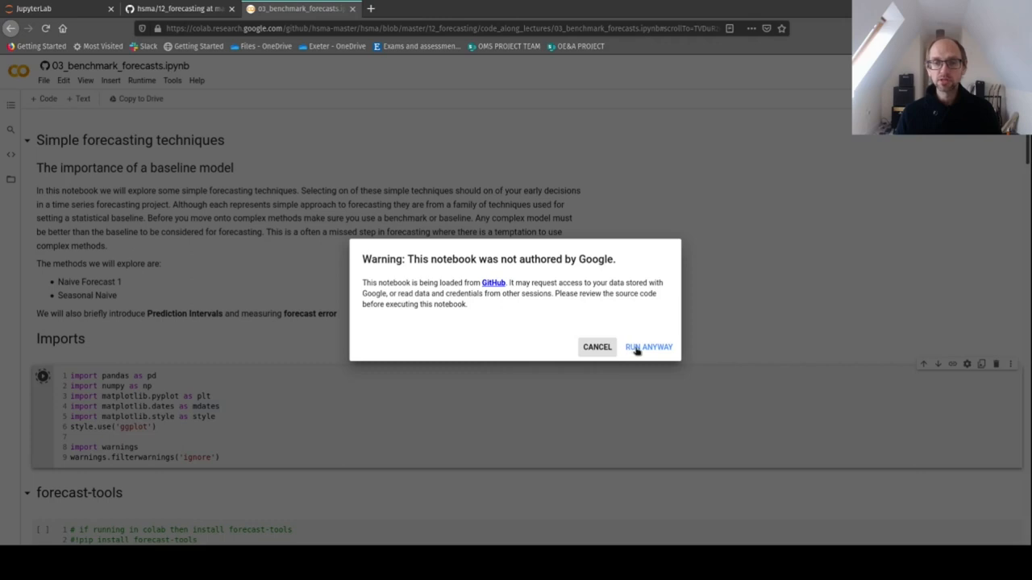
pyautogui.click(648, 347)
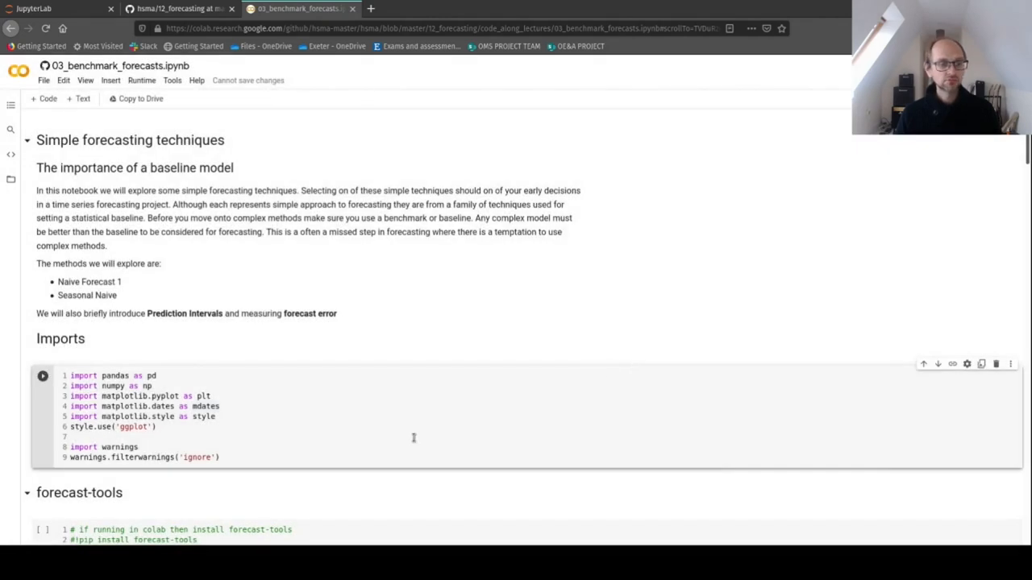
pyautogui.scroll(-3)
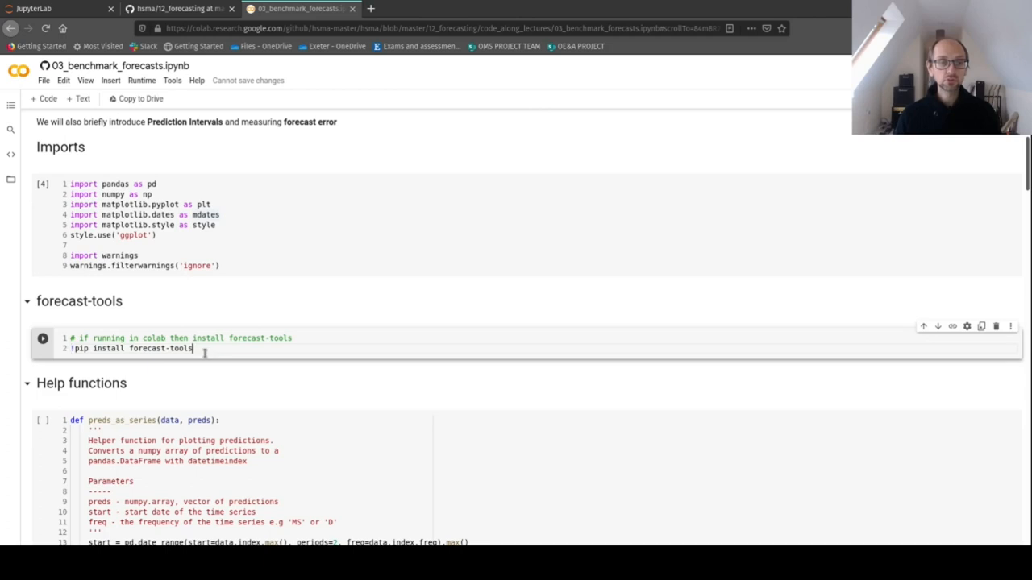
# Run !pip install forecast-tools and highlight its 'Requirement already satisfied' output
pyautogui.click(42, 339)
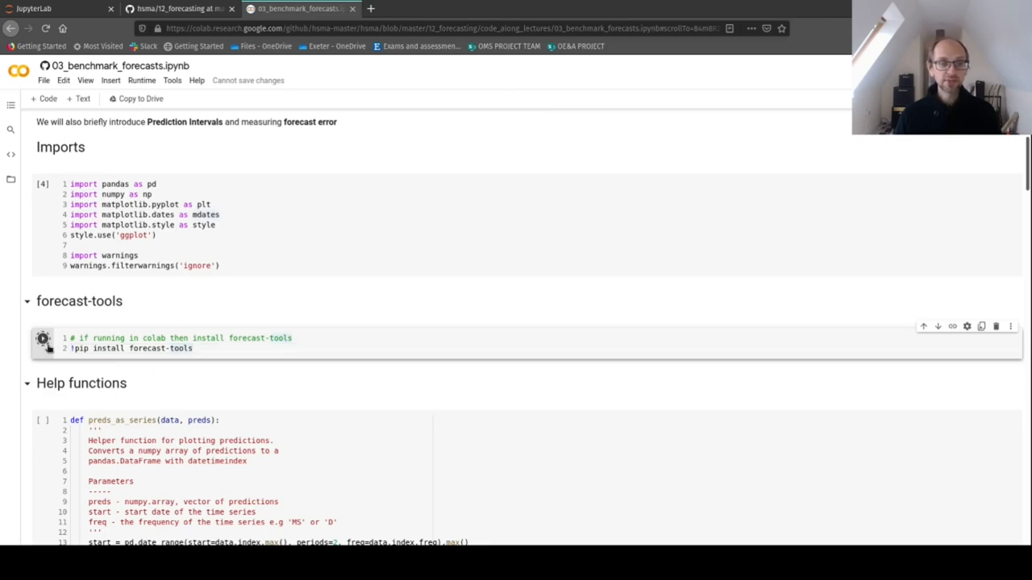
pyautogui.click(42, 338)
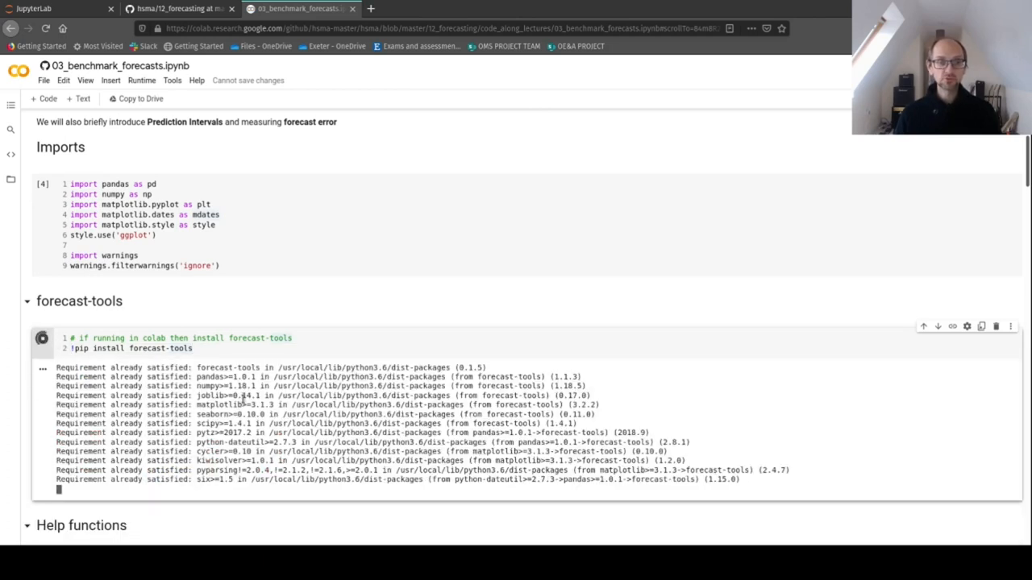
pyautogui.scroll(-3)
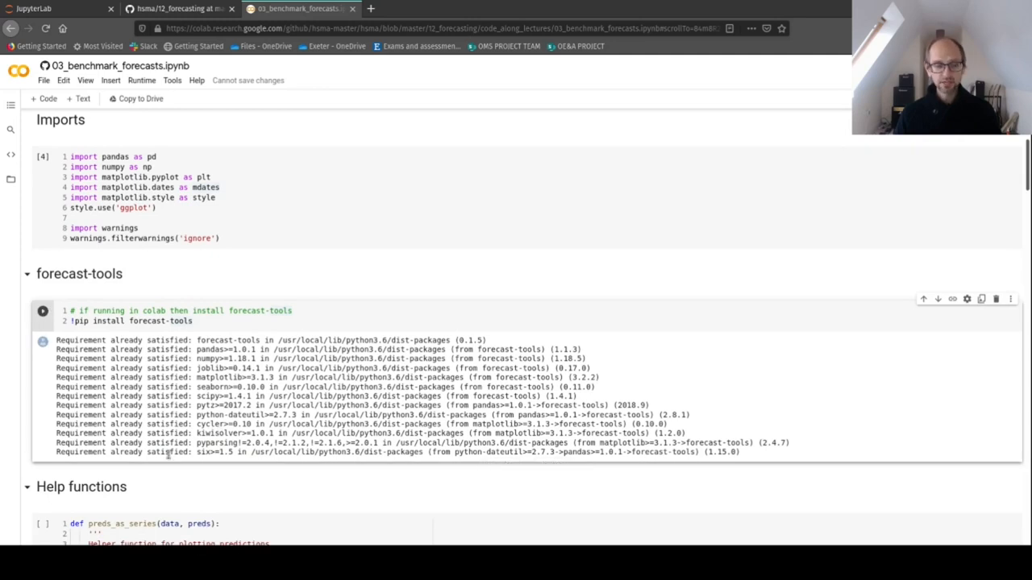
pyautogui.scroll(-3)
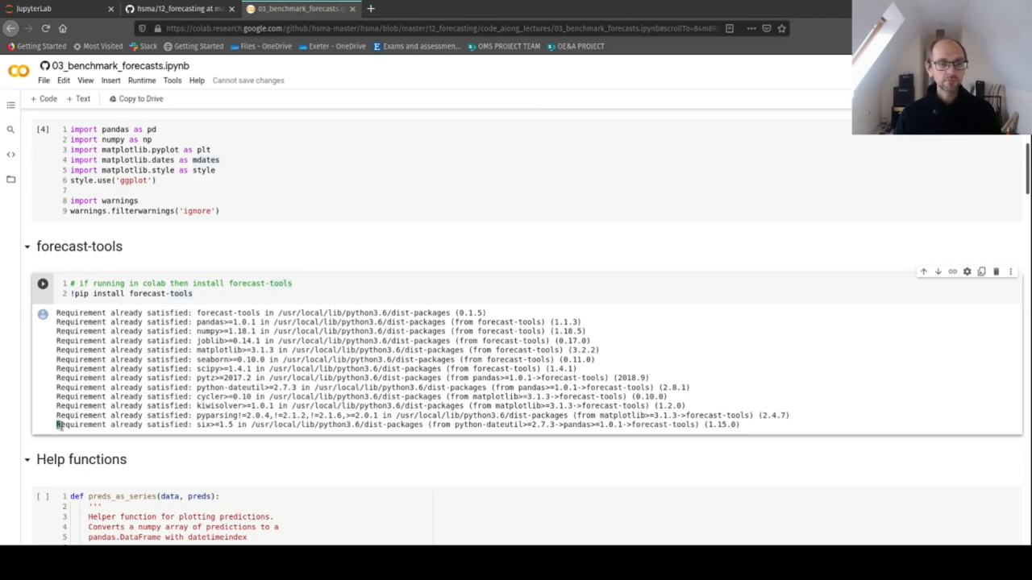
pyautogui.doubleClick(121, 426)
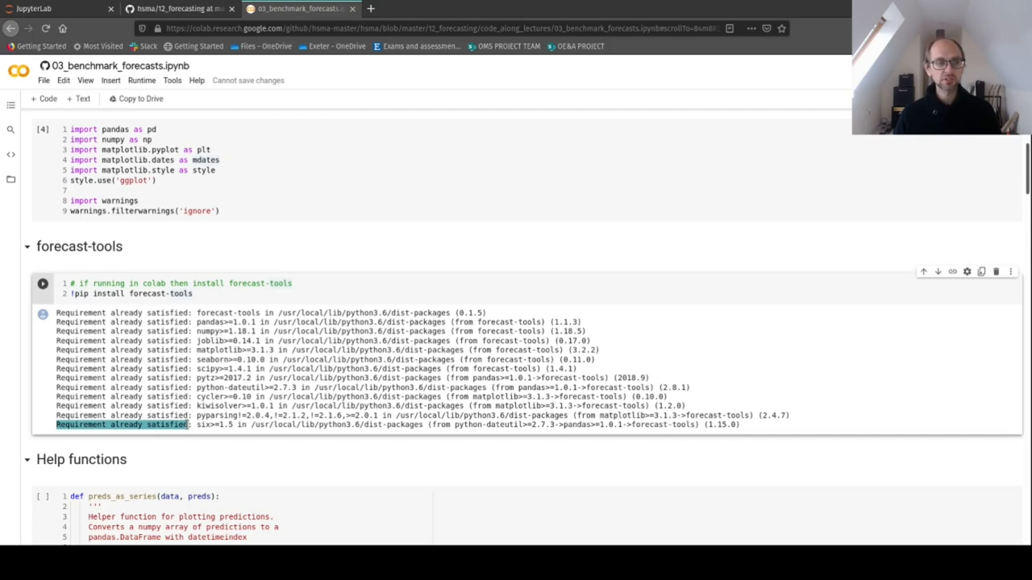
# Move down to the preds_as_series helper-function cell and run it
pyautogui.scroll(-3)
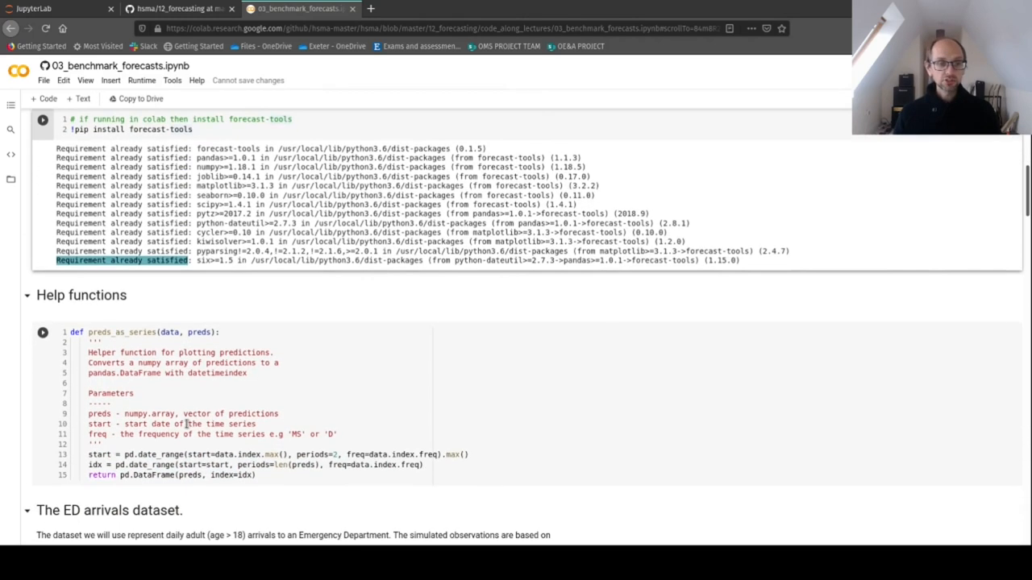
pyautogui.scroll(-3)
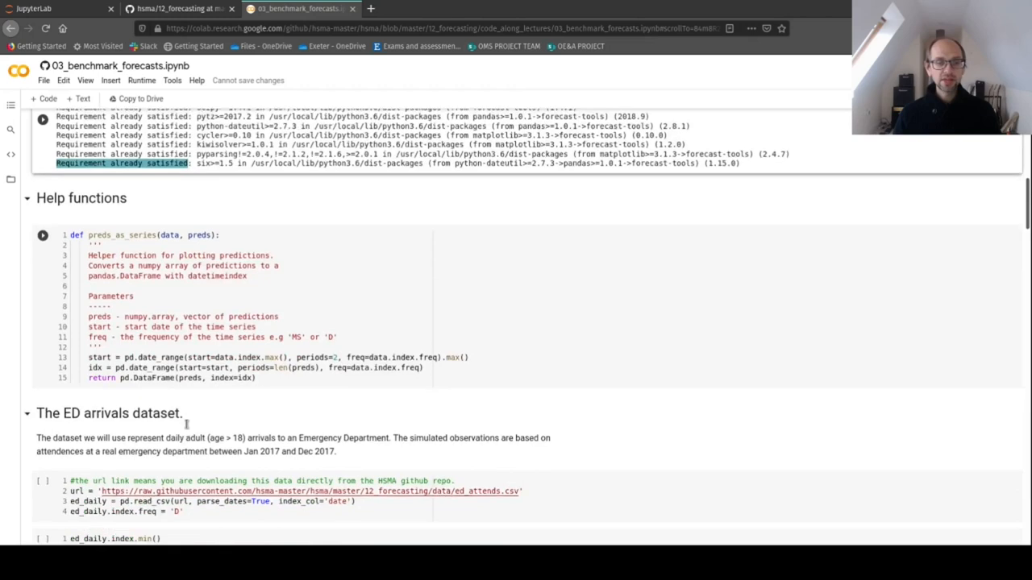
pyautogui.scroll(-3)
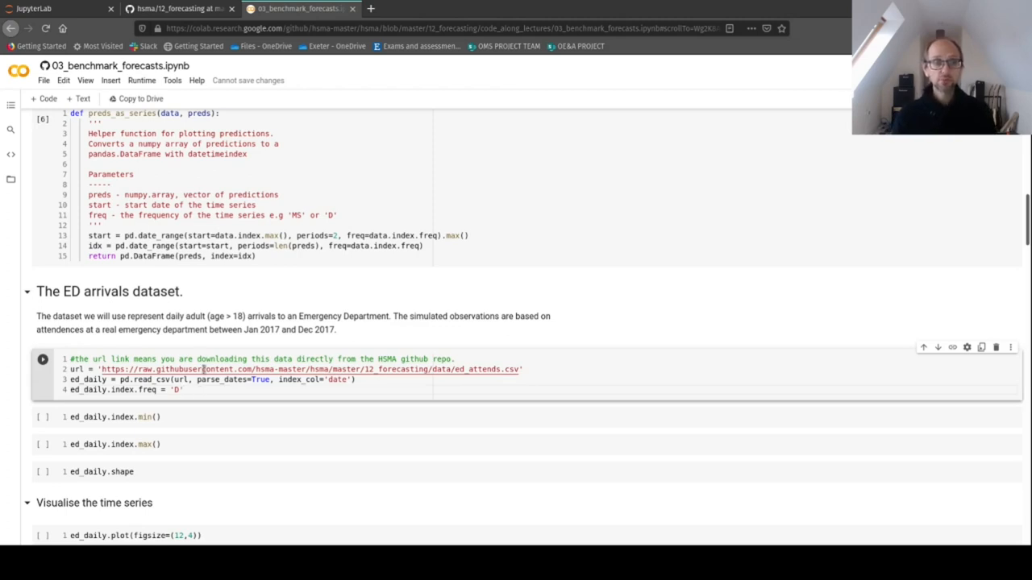
pyautogui.moveTo(121, 369)
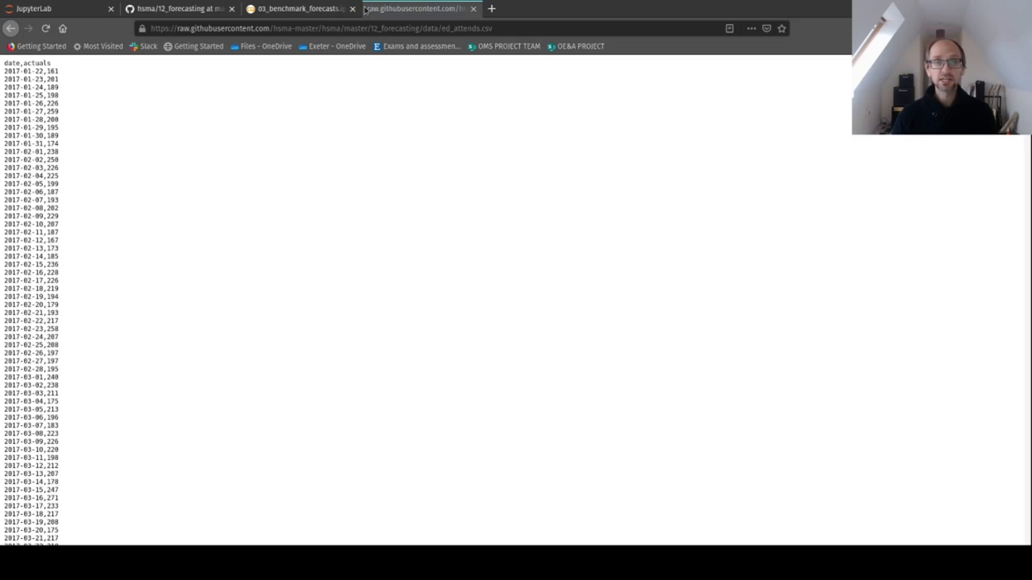
# Return from the raw ed_attends.csv preview to the Colab notebook tab
pyautogui.click(298, 10)
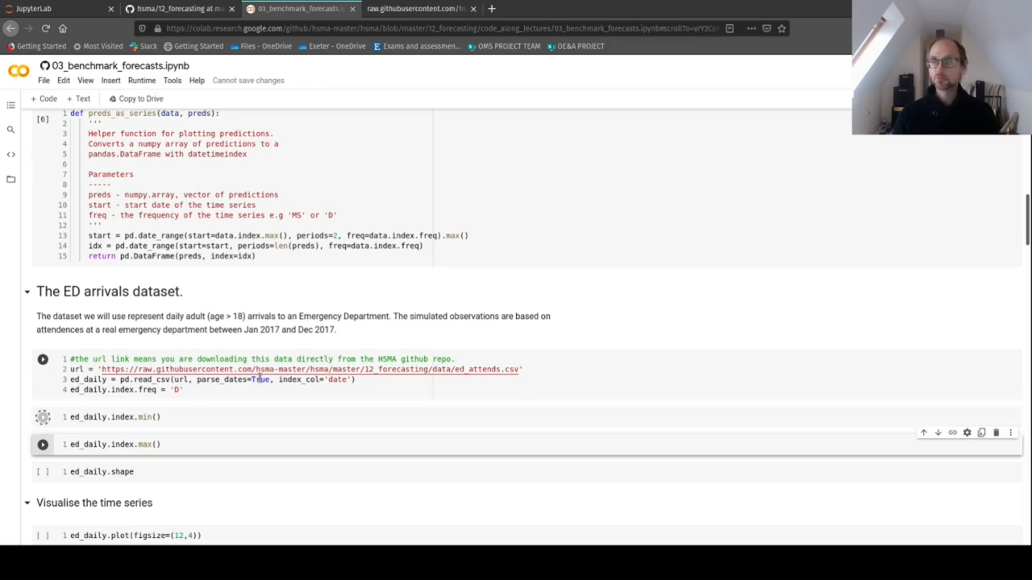
# Run ed_daily.index.min() showing 22 January 2017, then move to the hsma GitHub tab
pyautogui.click(42, 416)
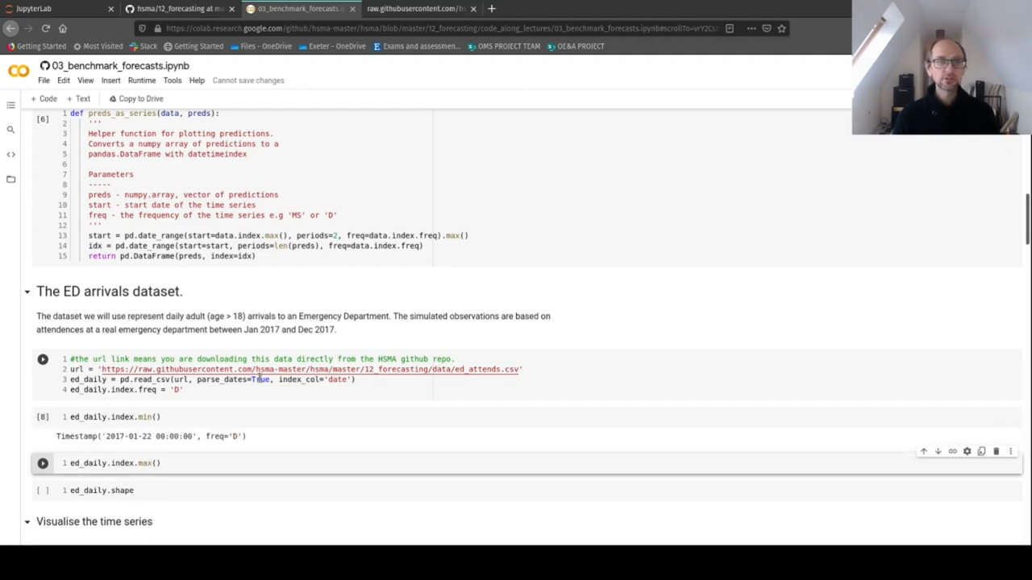
pyautogui.click(178, 9)
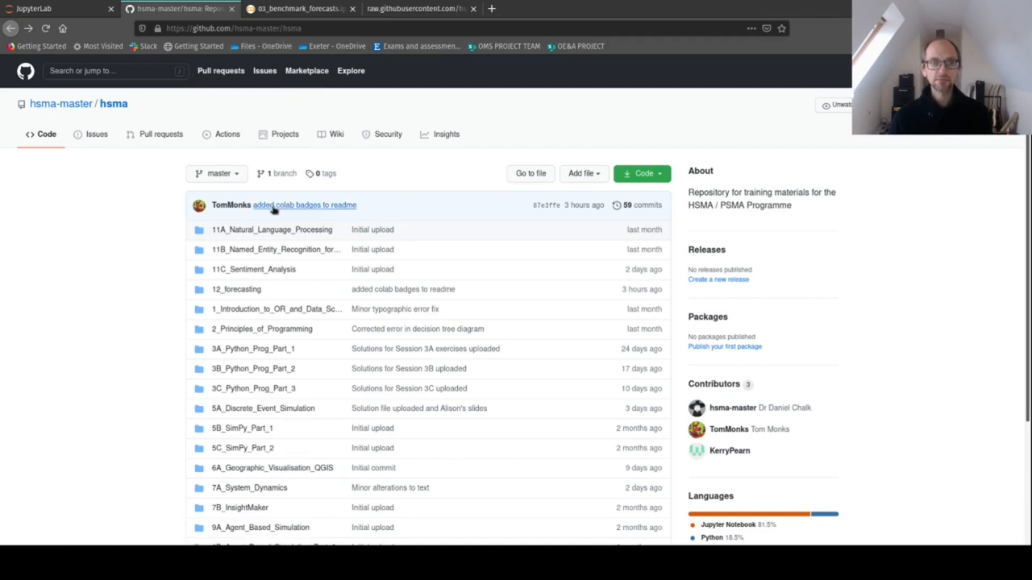
# Enter the 12_forecasting folder and show its Open in Colab links for lectures, exercises and solutions
pyautogui.click(235, 289)
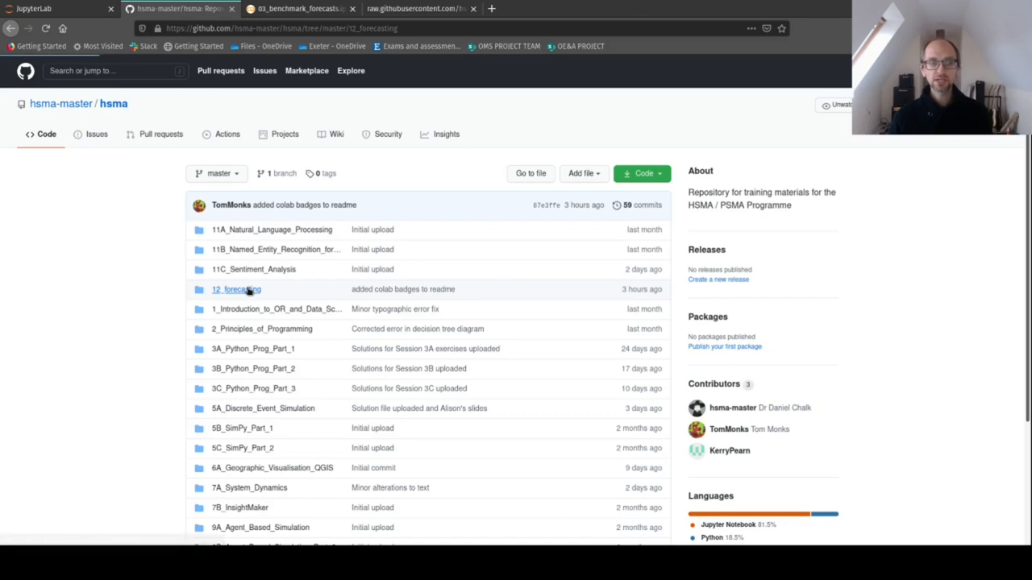
pyautogui.click(235, 288)
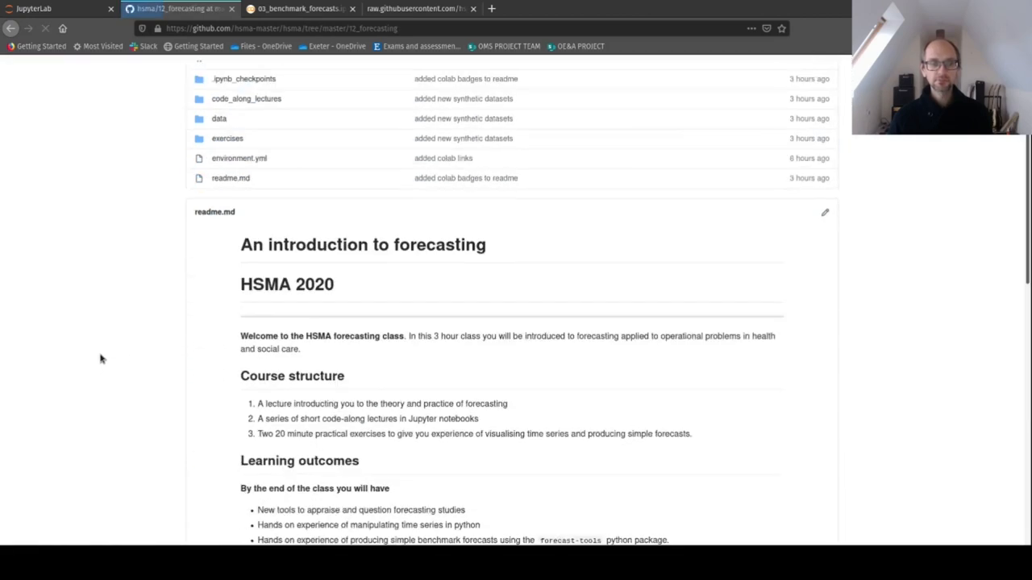
pyautogui.scroll(-3)
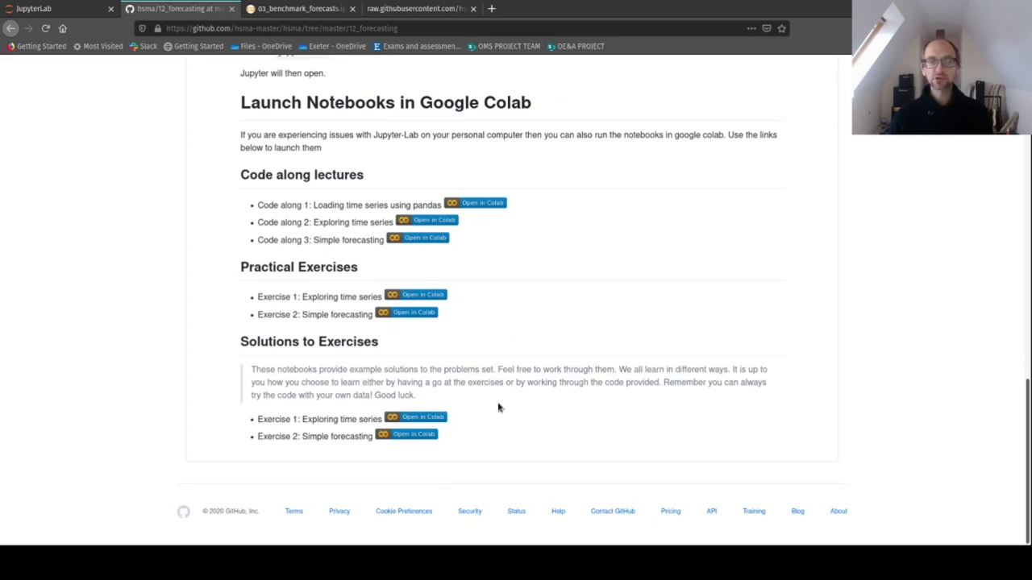
pyautogui.moveTo(512, 313)
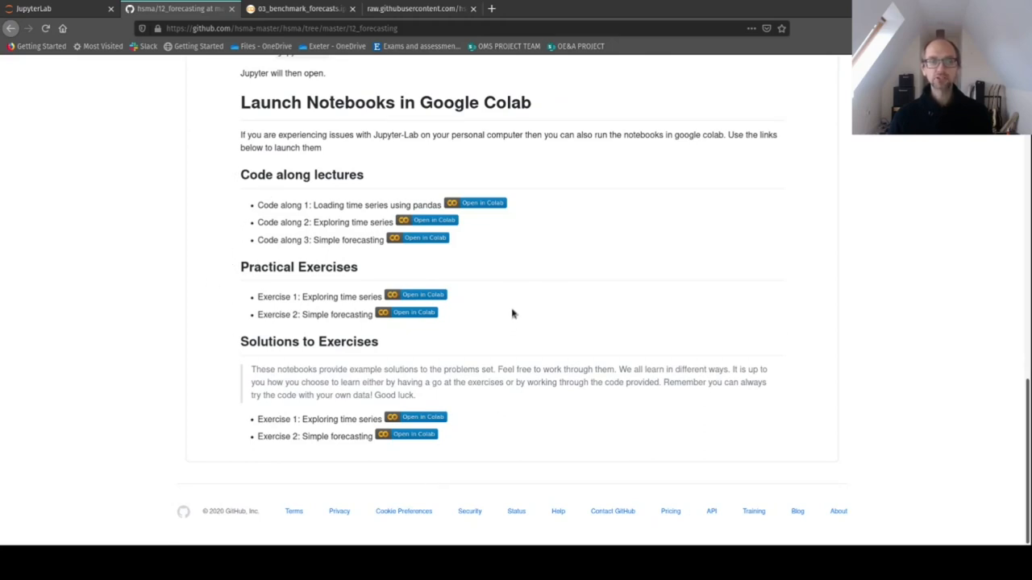
pyautogui.moveTo(464, 439)
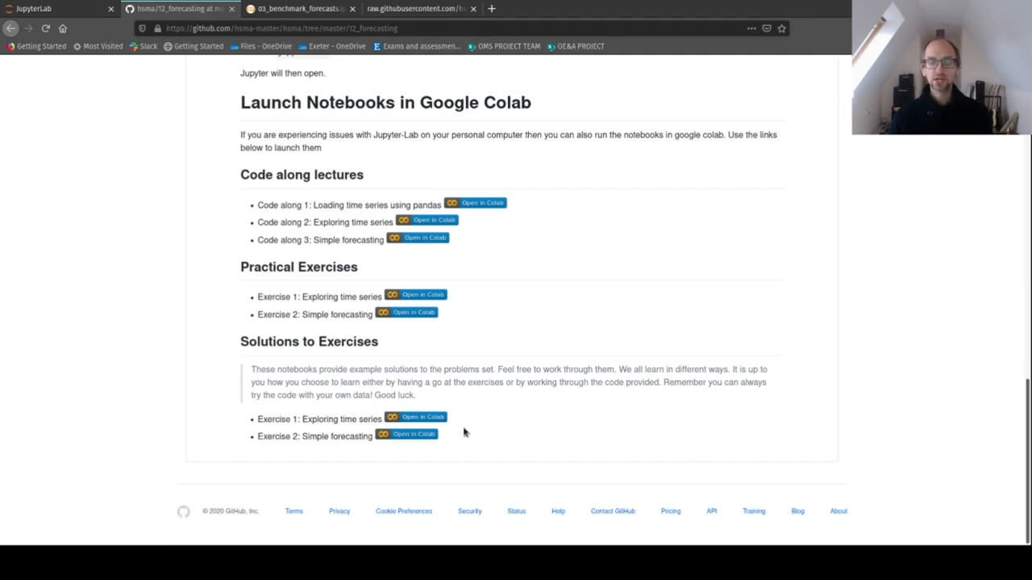
pyautogui.moveTo(466, 426)
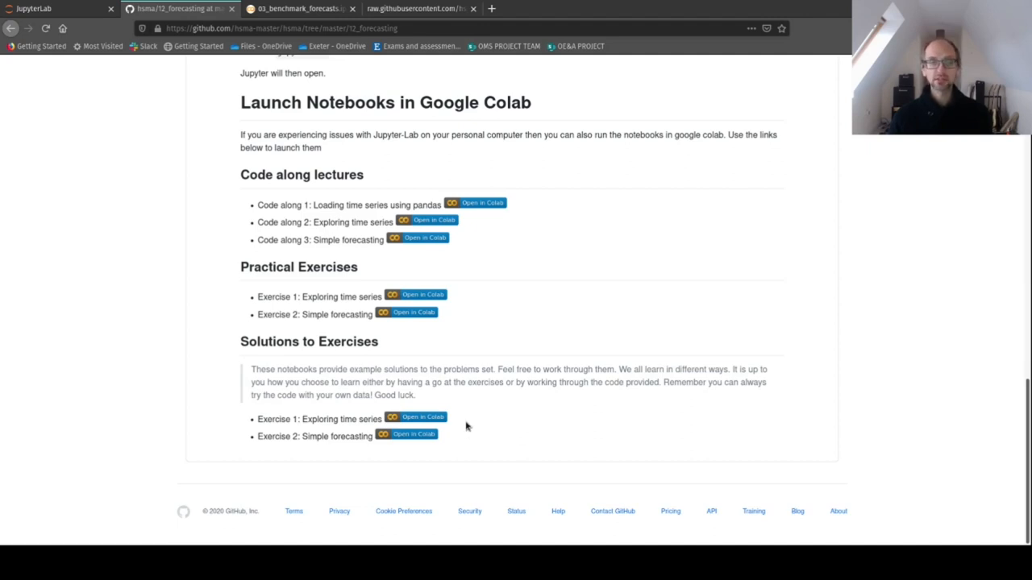